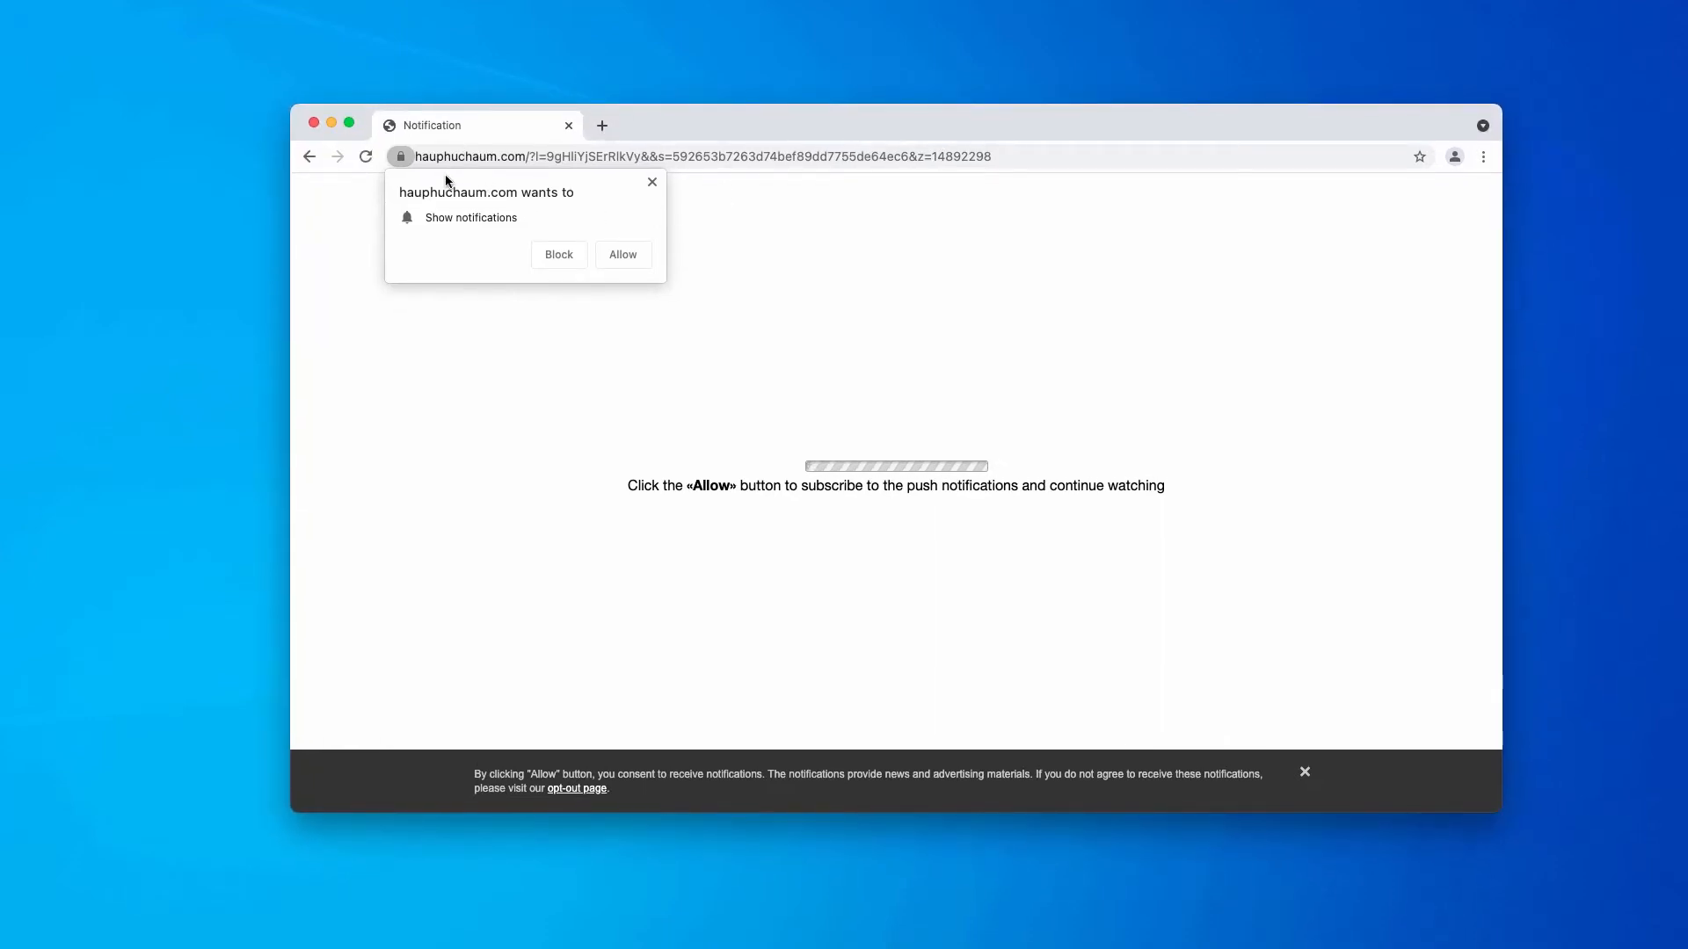
mouse_move(427, 173)
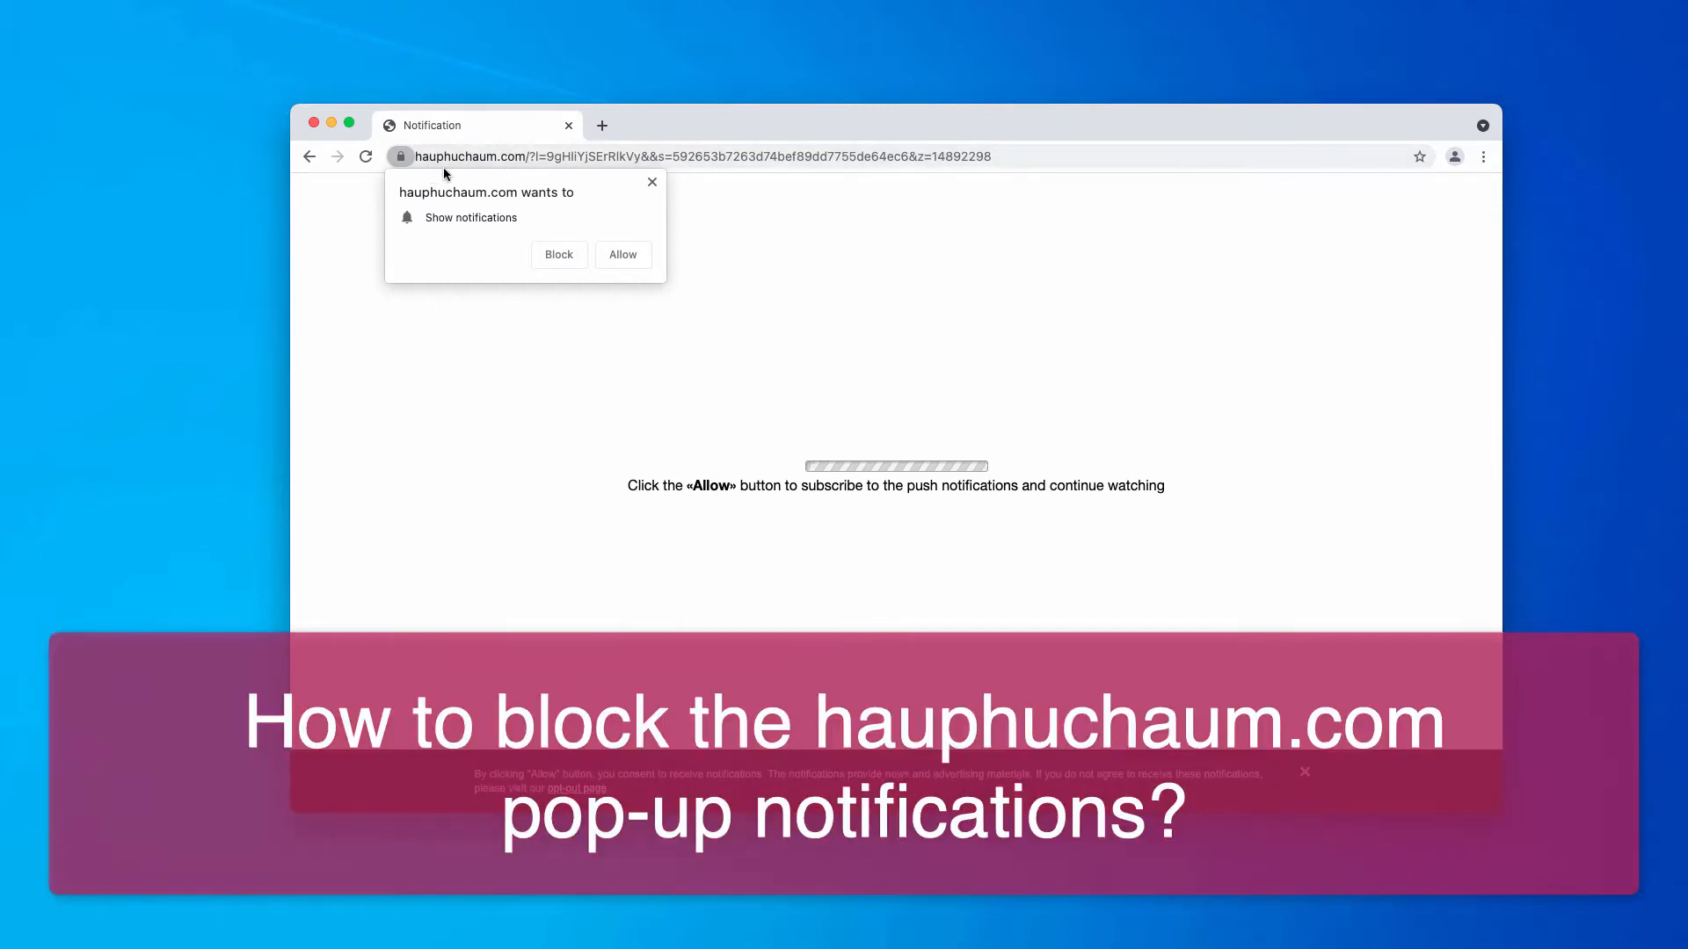
mouse_move(719, 128)
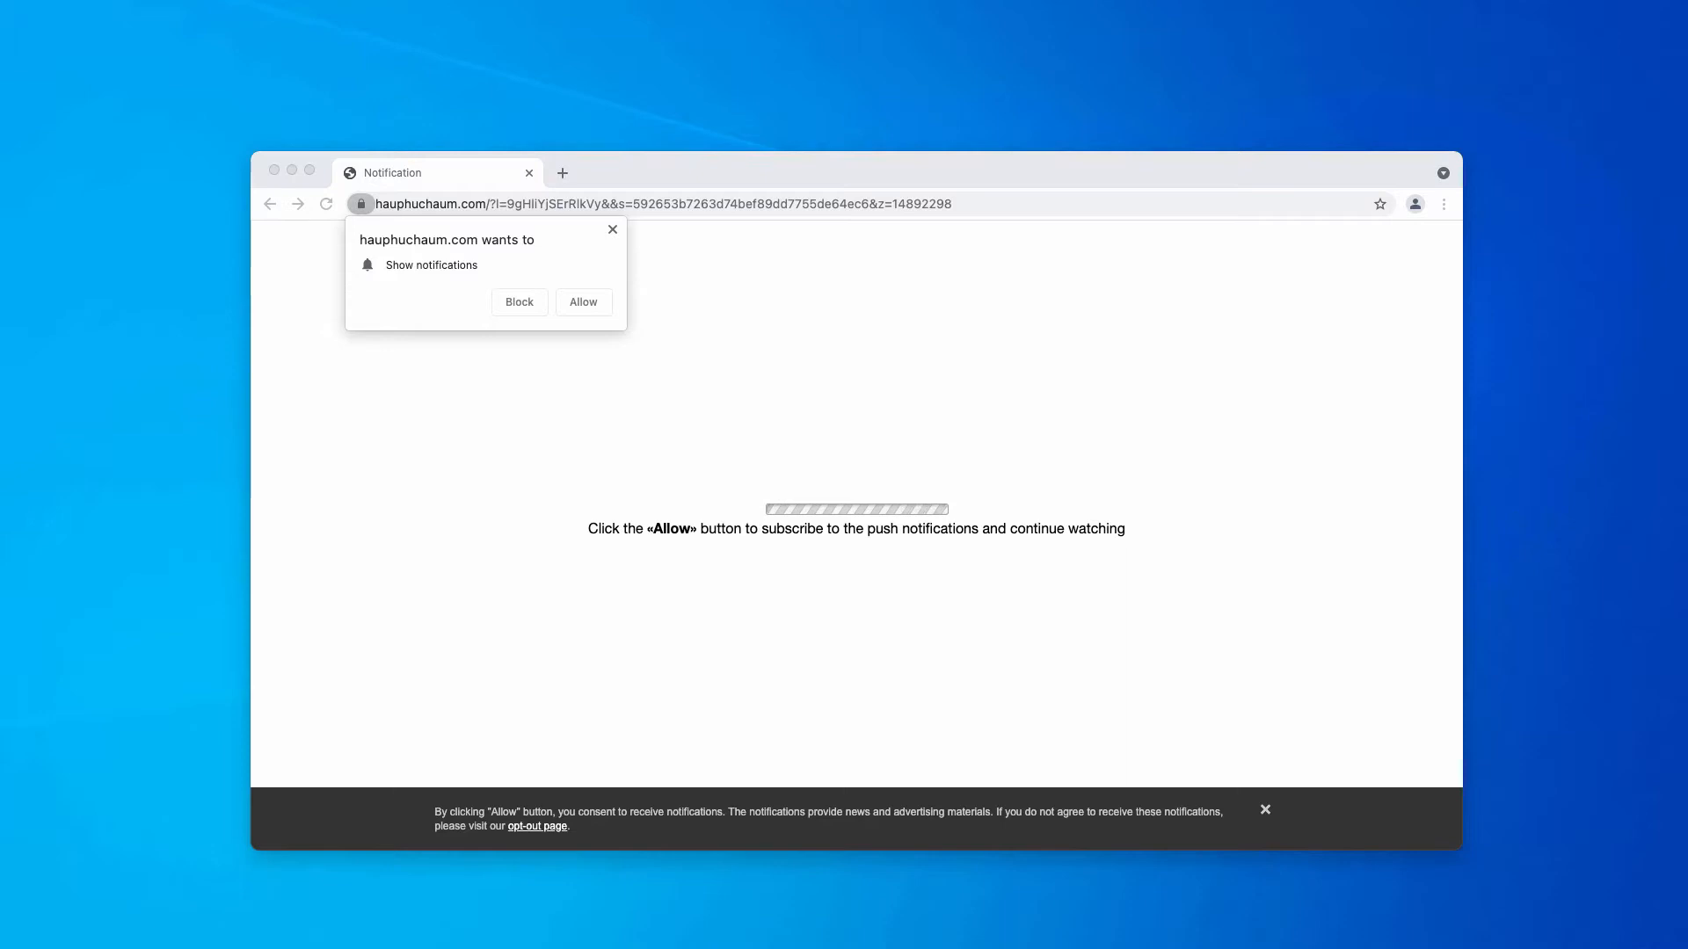
mouse_move(592, 315)
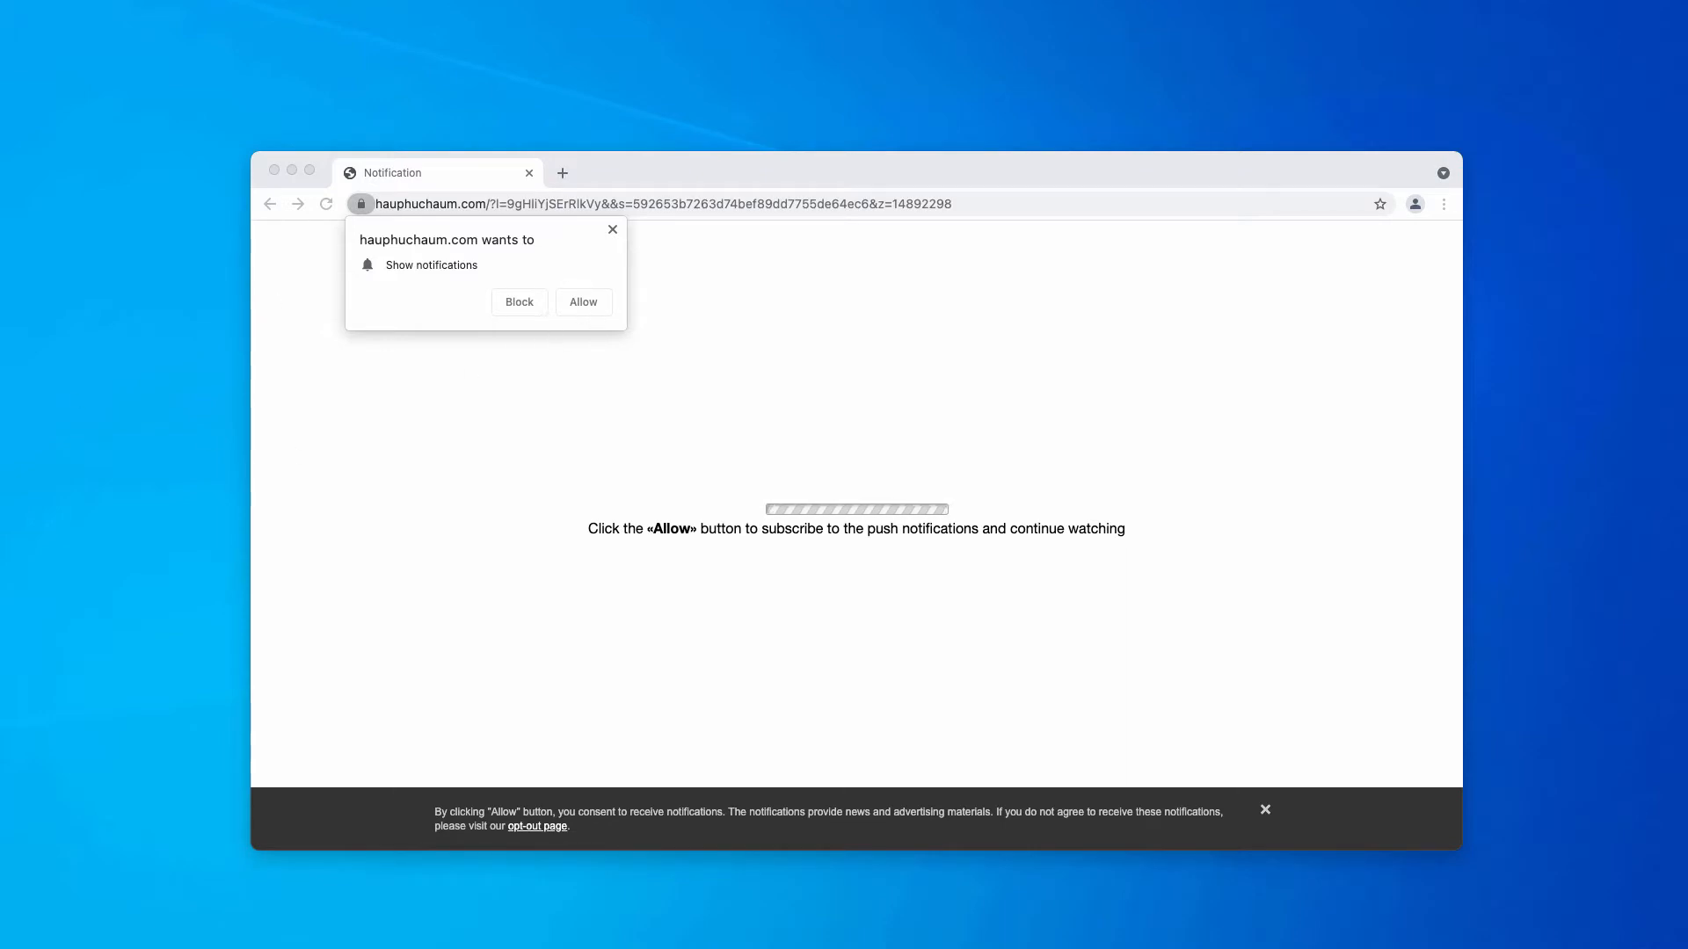
mouse_move(574, 292)
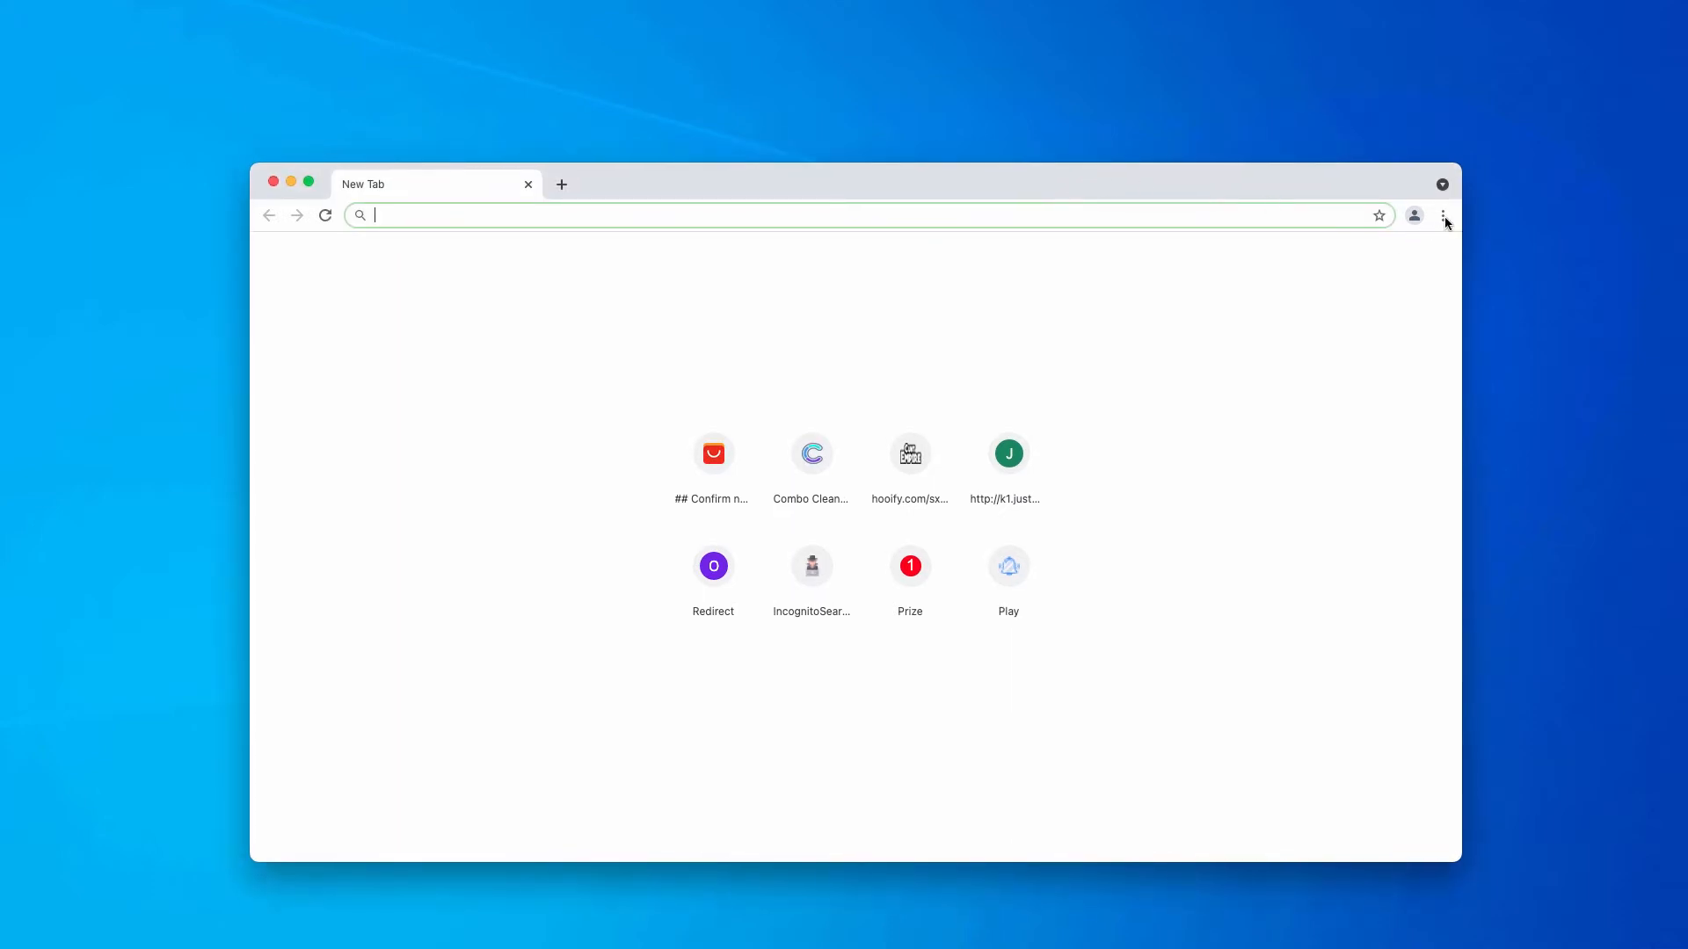
Step: Go to Chrome's Site Settings notification permissions page listing hauphuchaum.com as allowed
left_click(1443, 216)
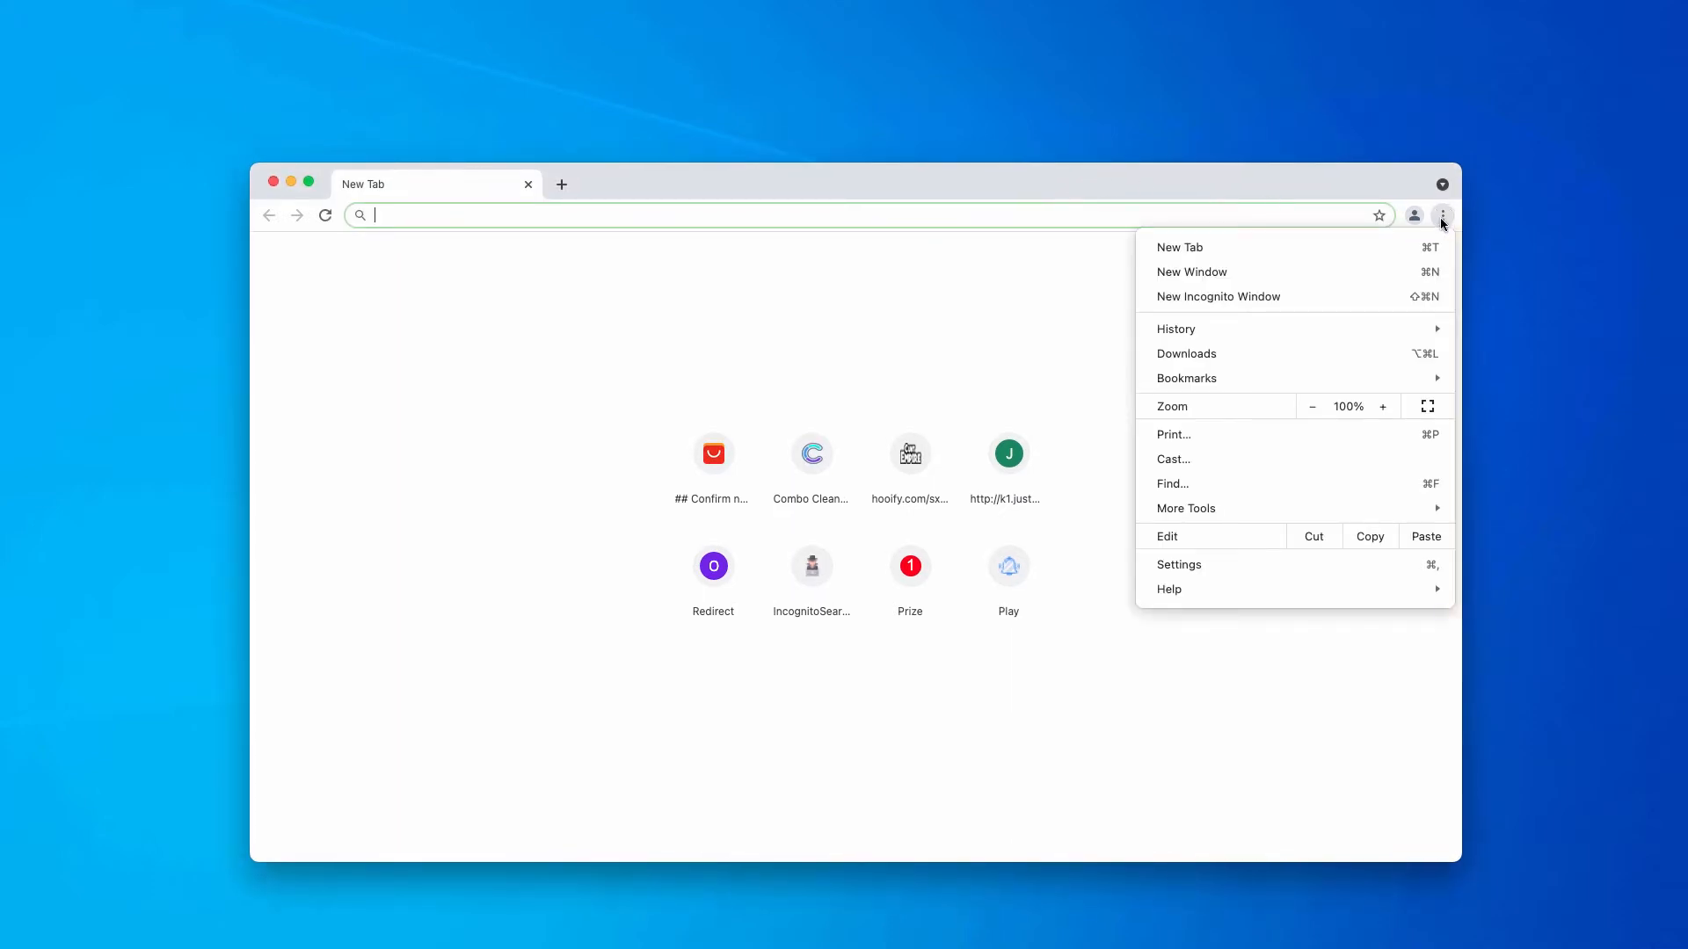
left_click(1179, 564)
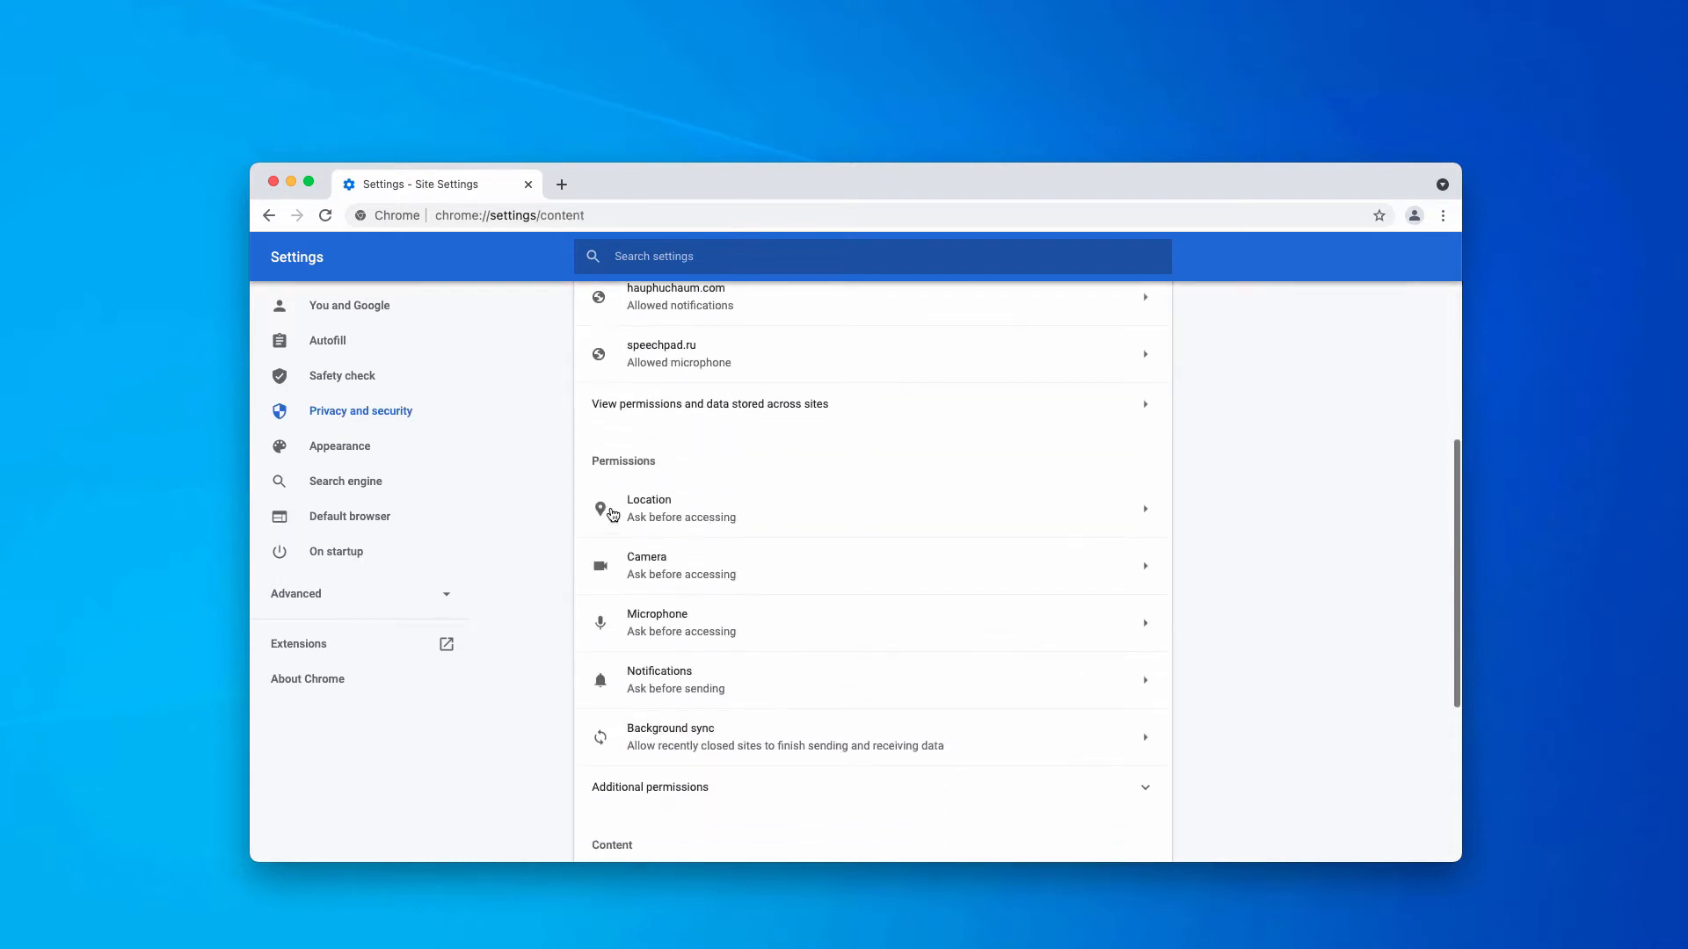
mouse_move(710, 730)
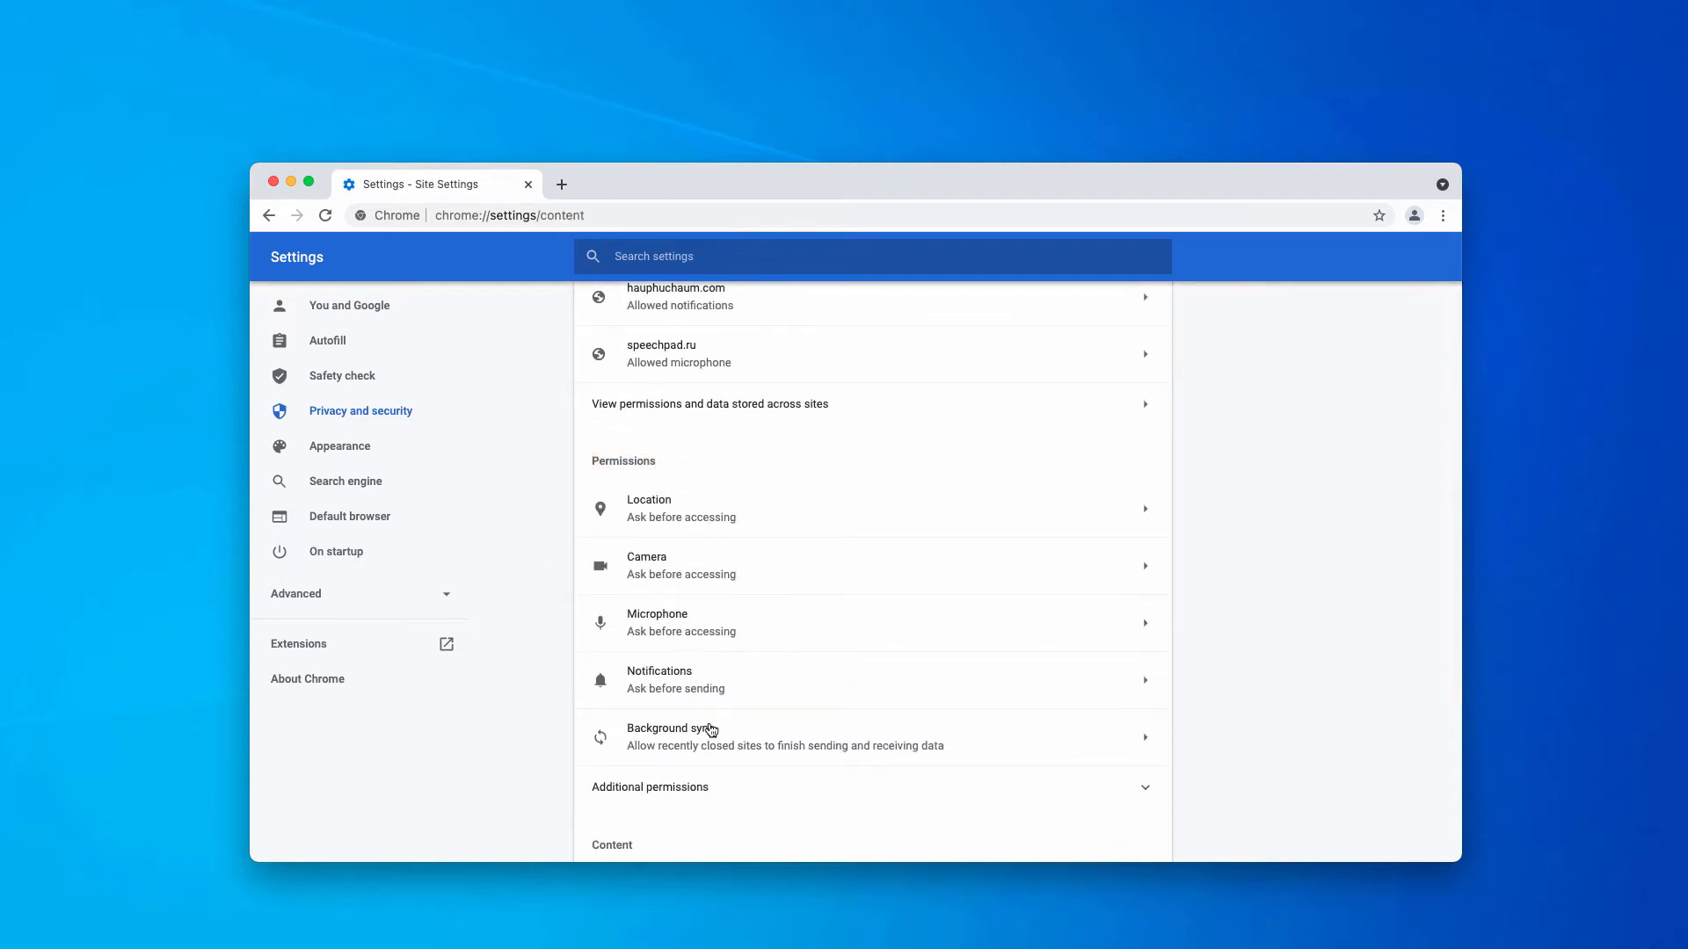
left_click(676, 680)
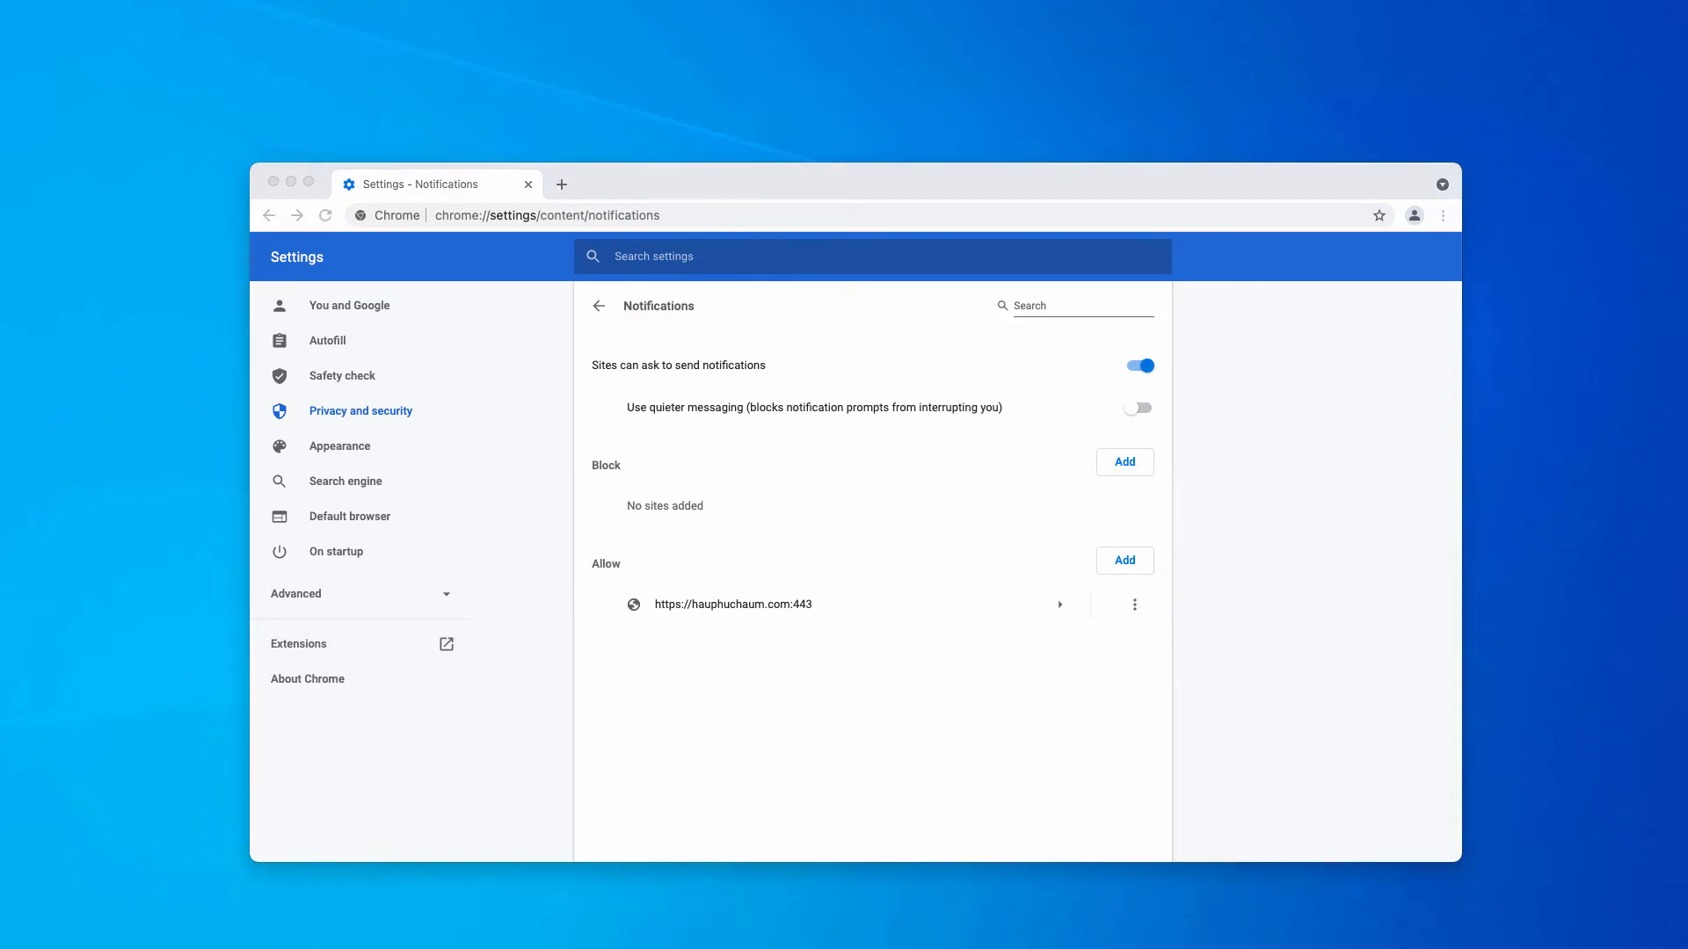
mouse_move(703, 620)
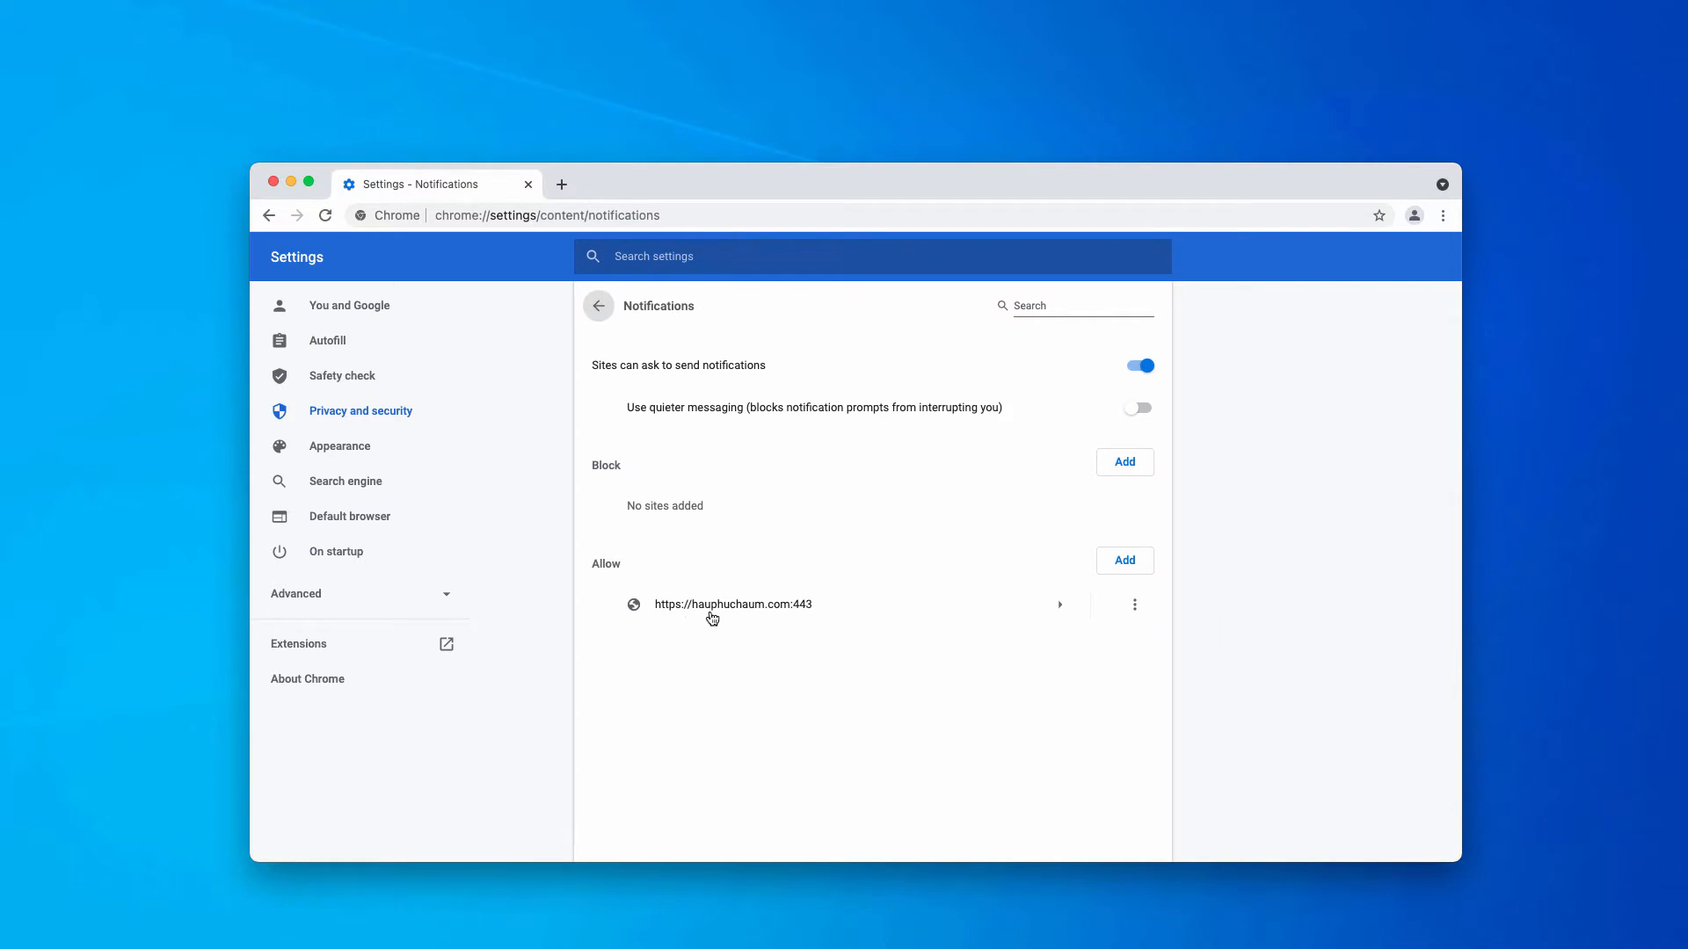
mouse_move(722, 619)
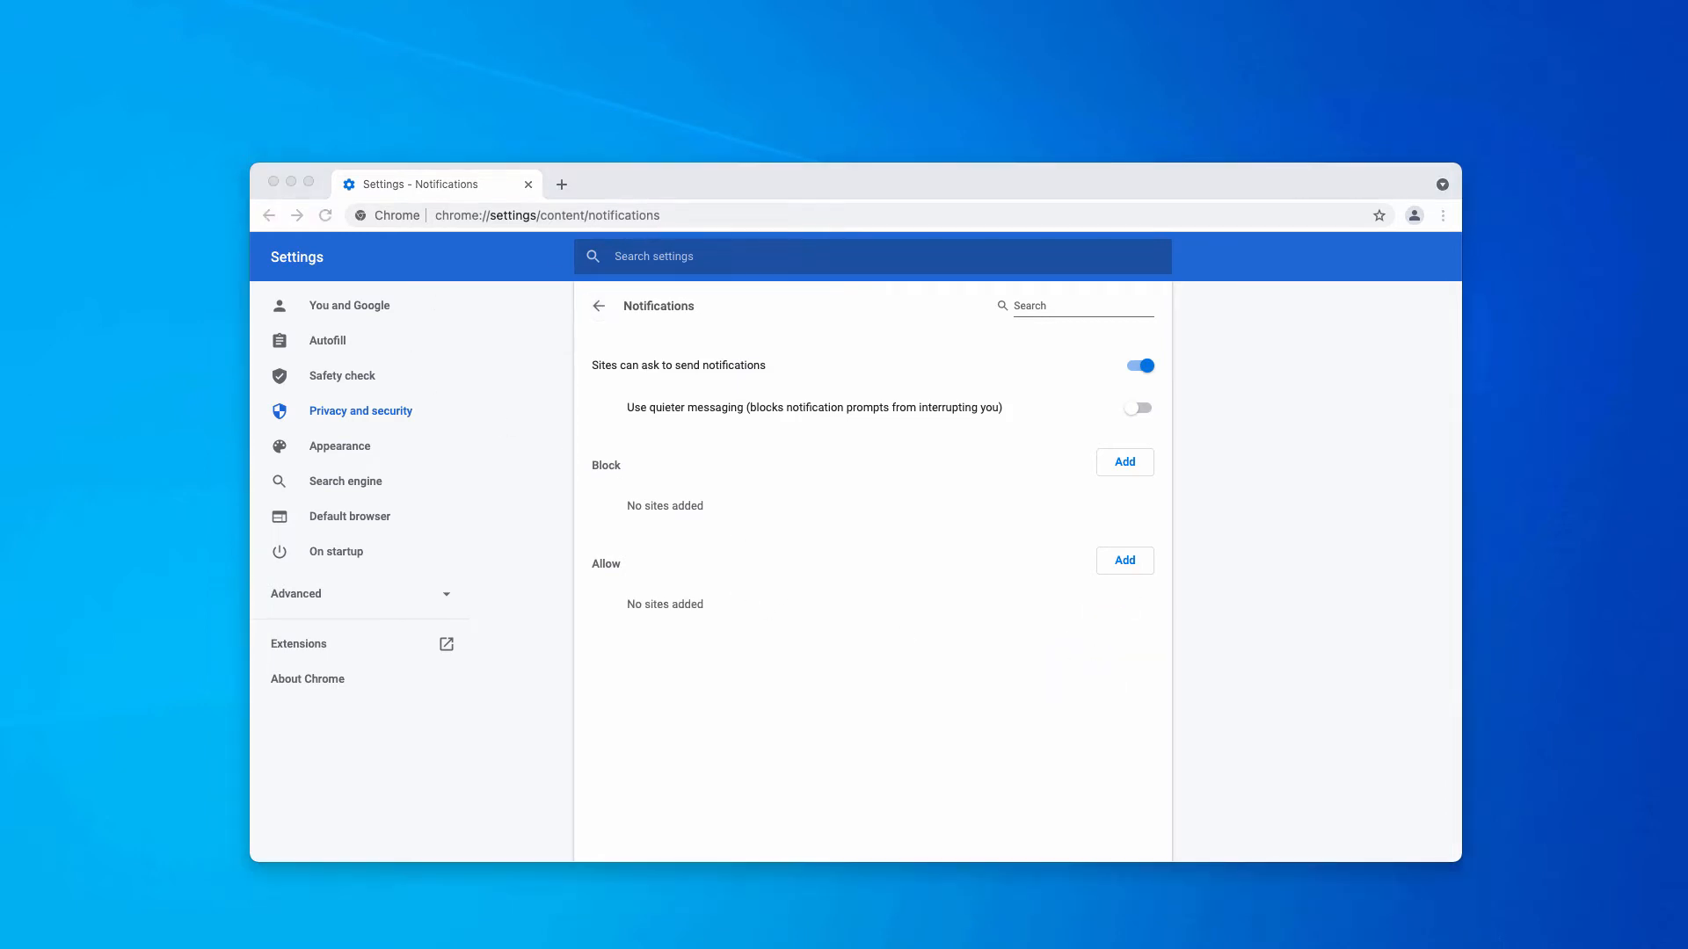
mouse_move(1031, 117)
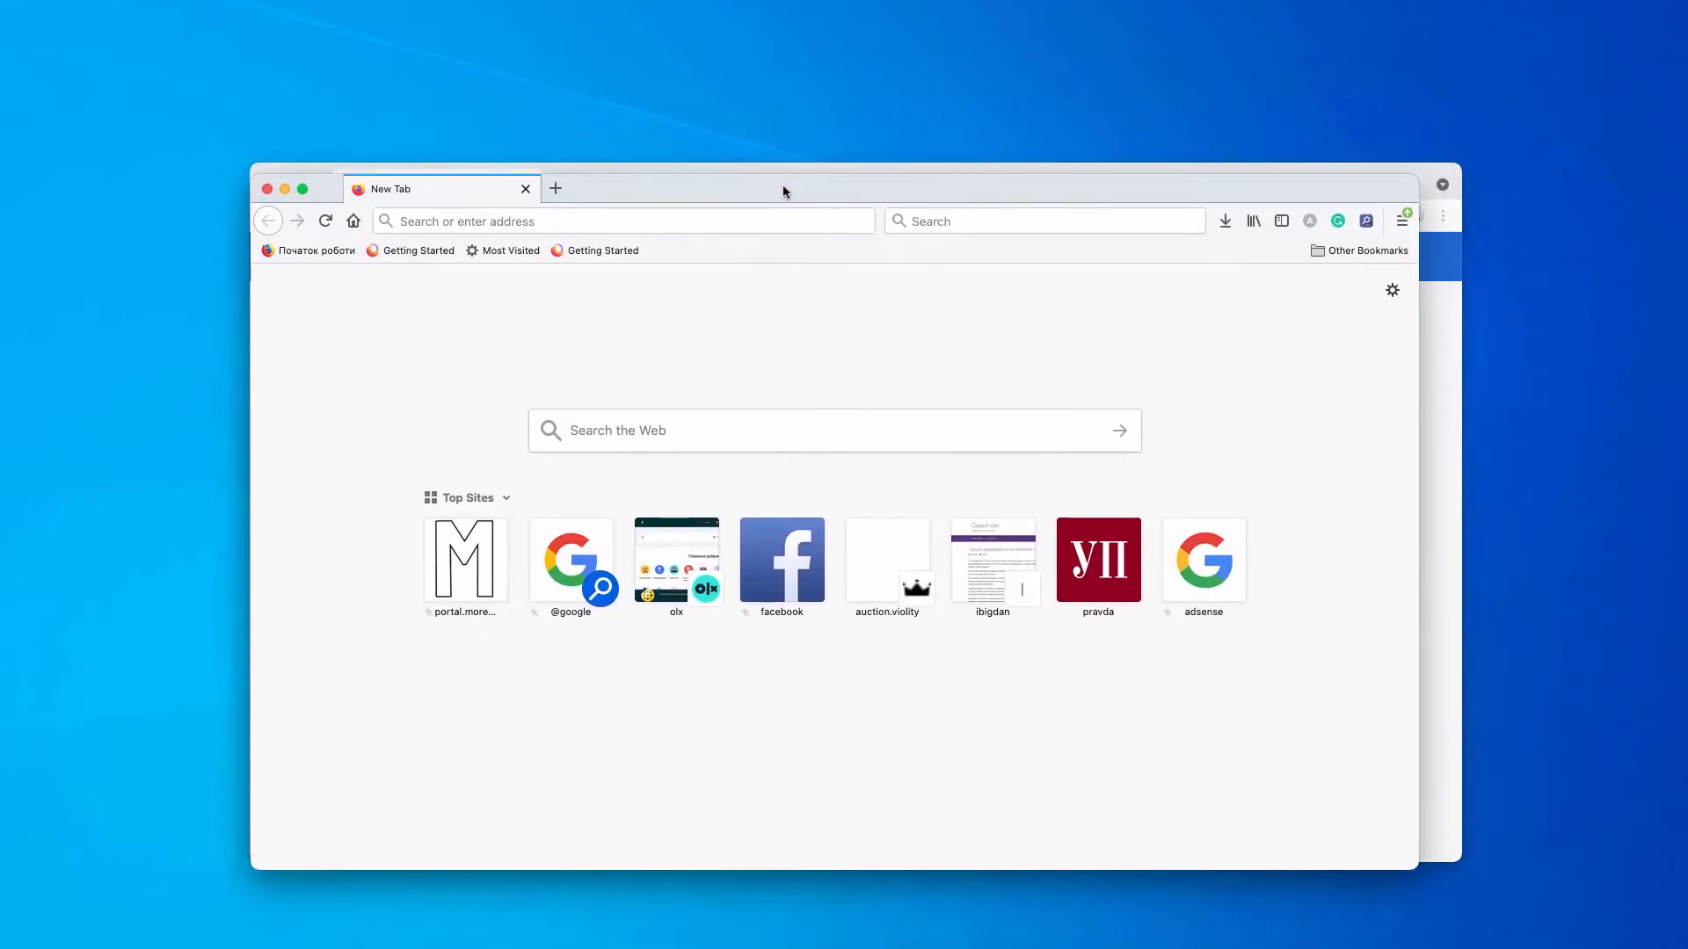
Step: Open Firefox Privacy & Security preferences and the Notifications permission settings list
left_click(1402, 221)
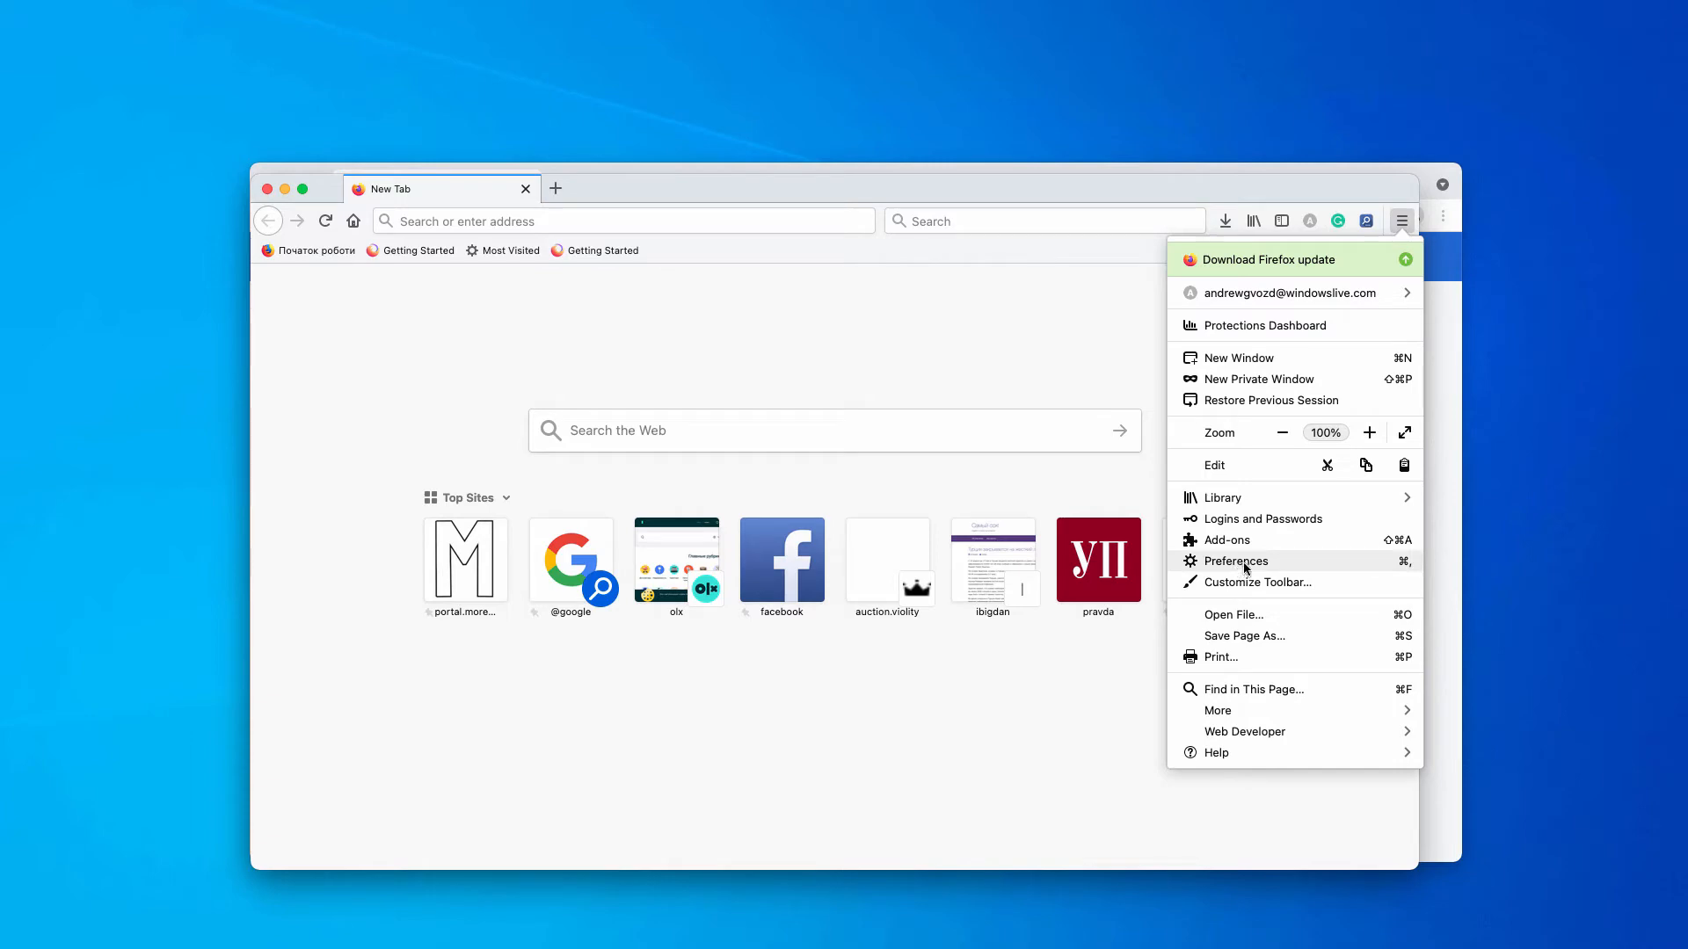
left_click(1236, 561)
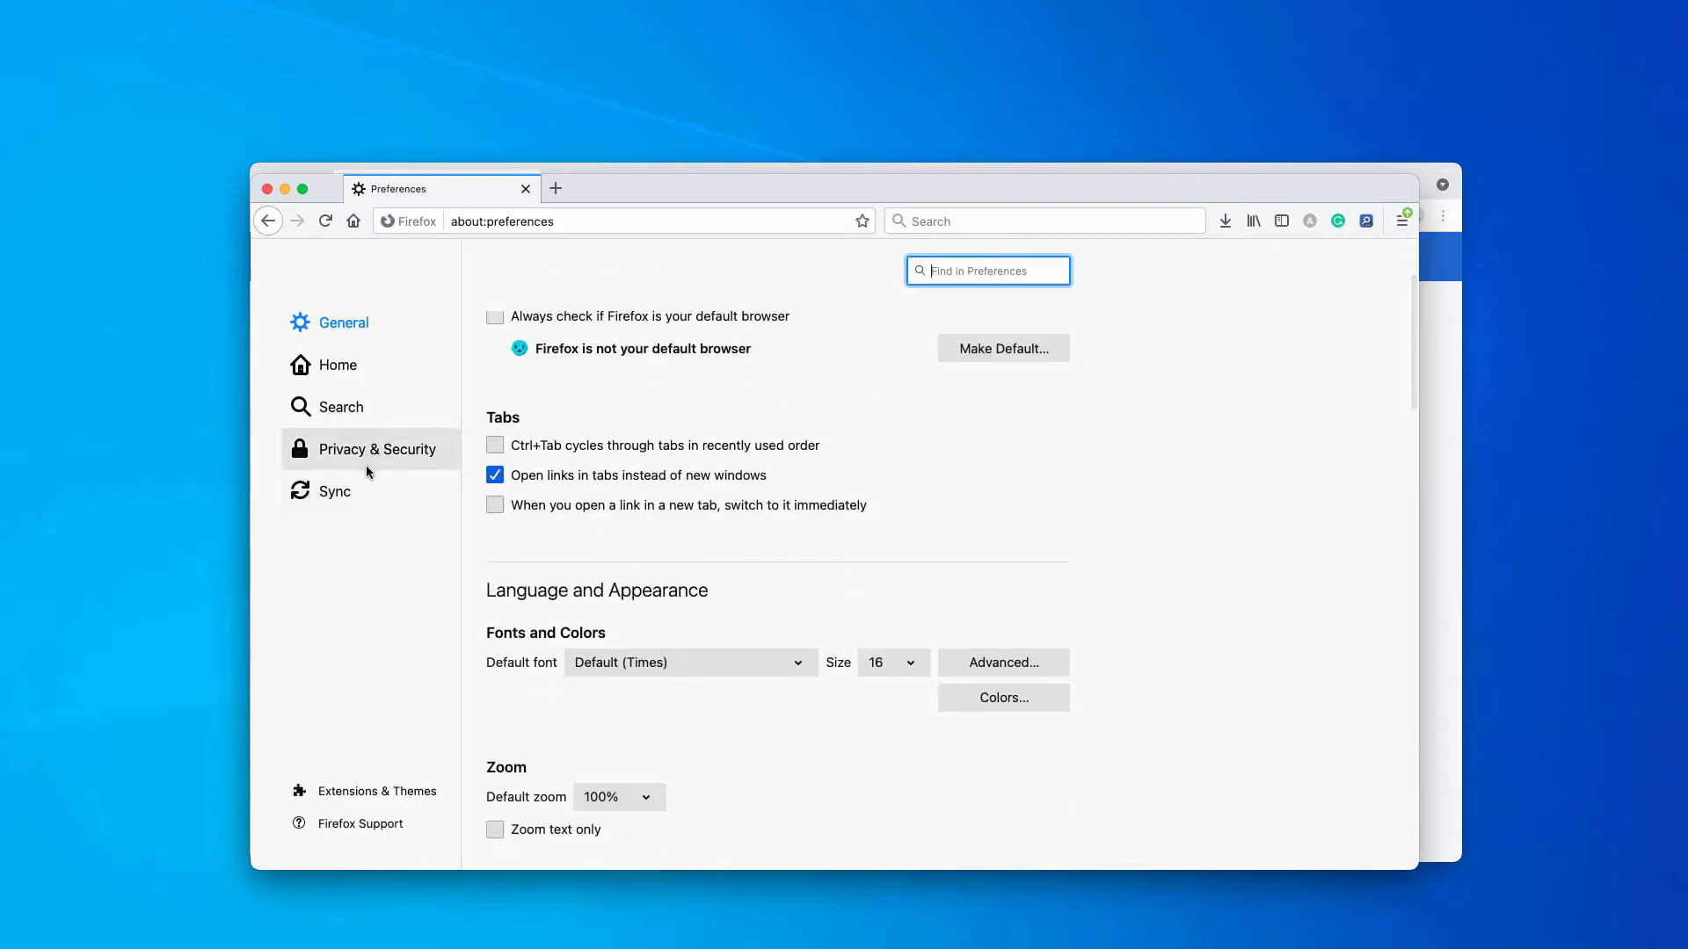
left_click(376, 450)
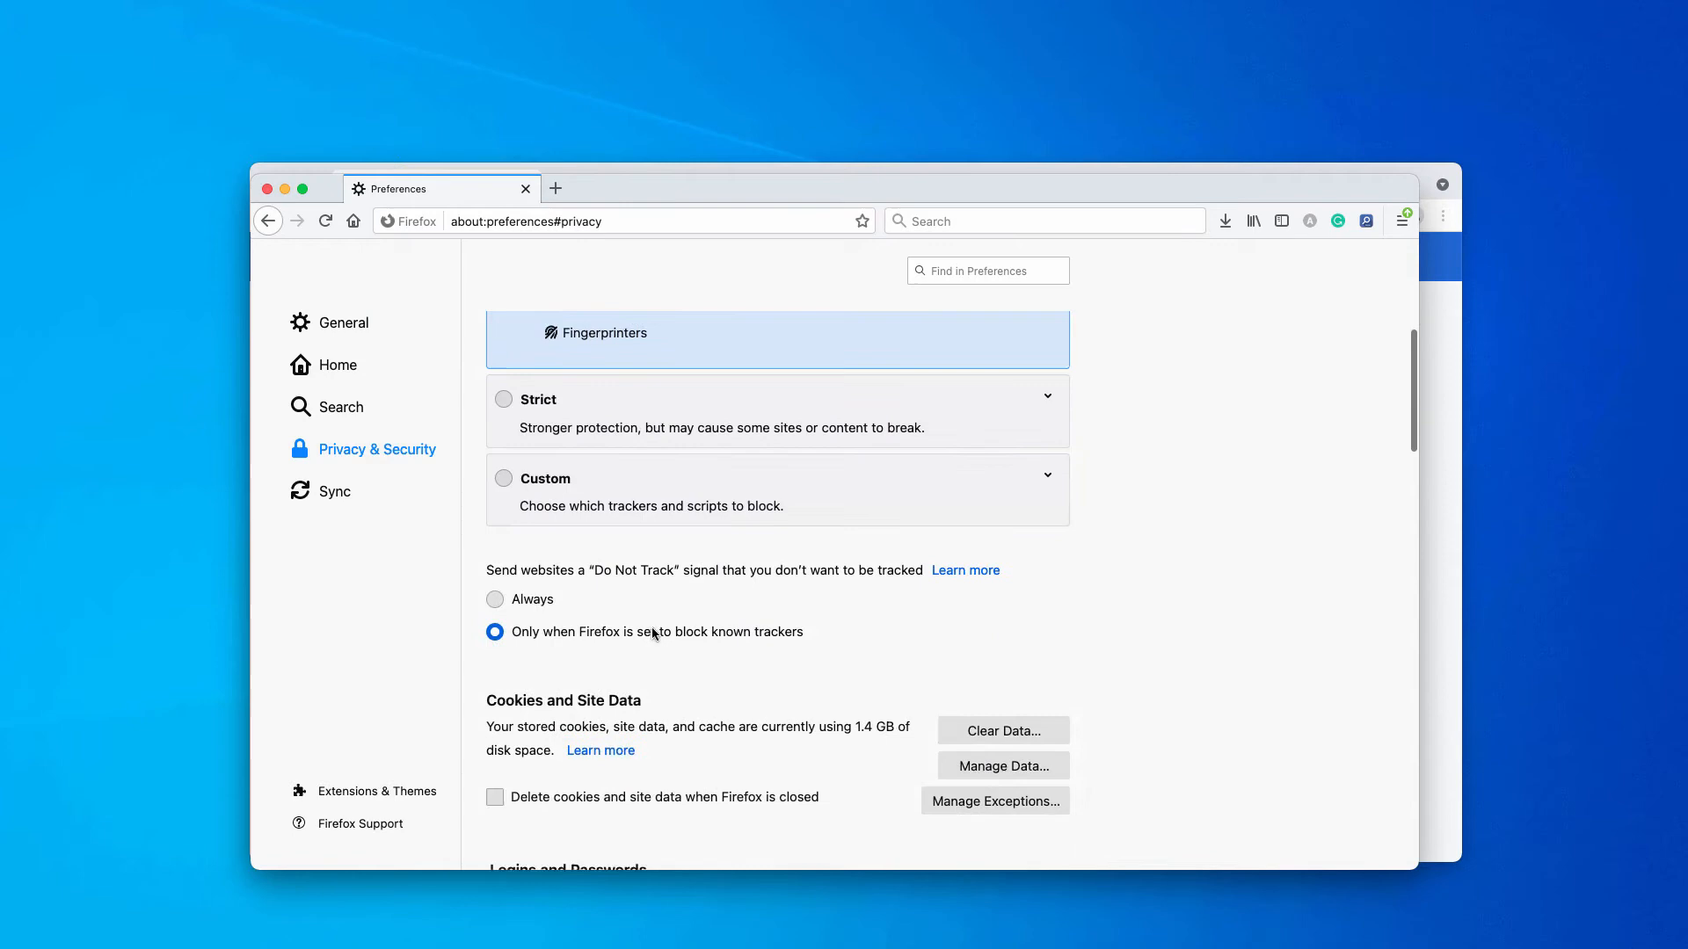
scroll("down", 3)
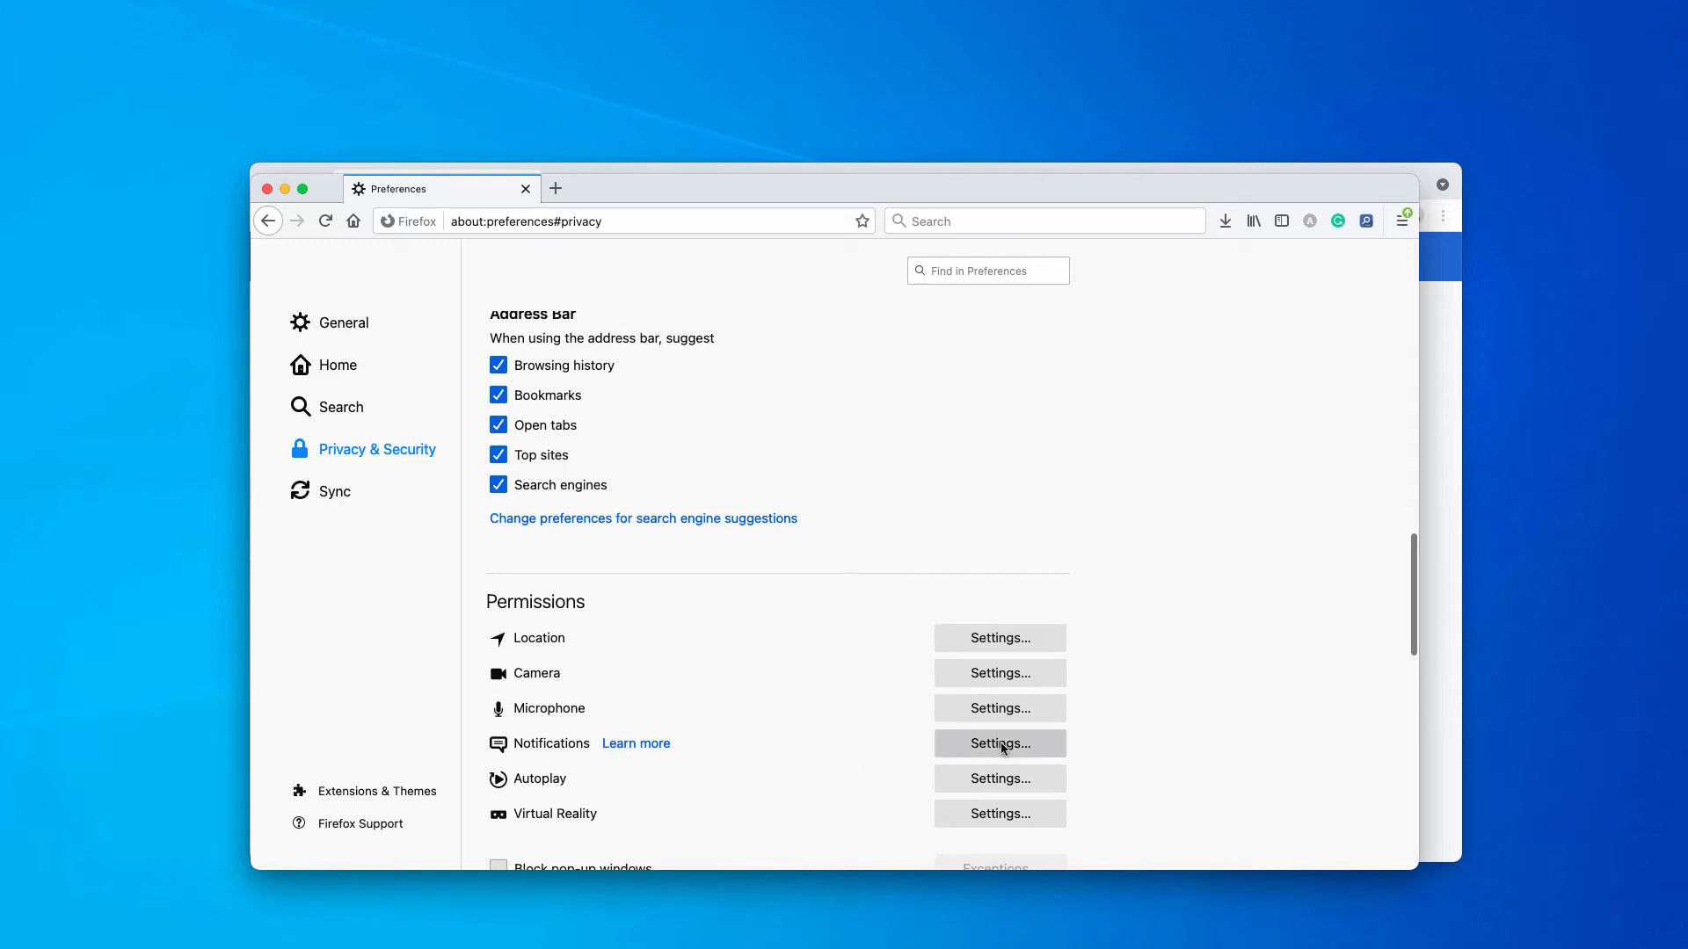
left_click(1000, 744)
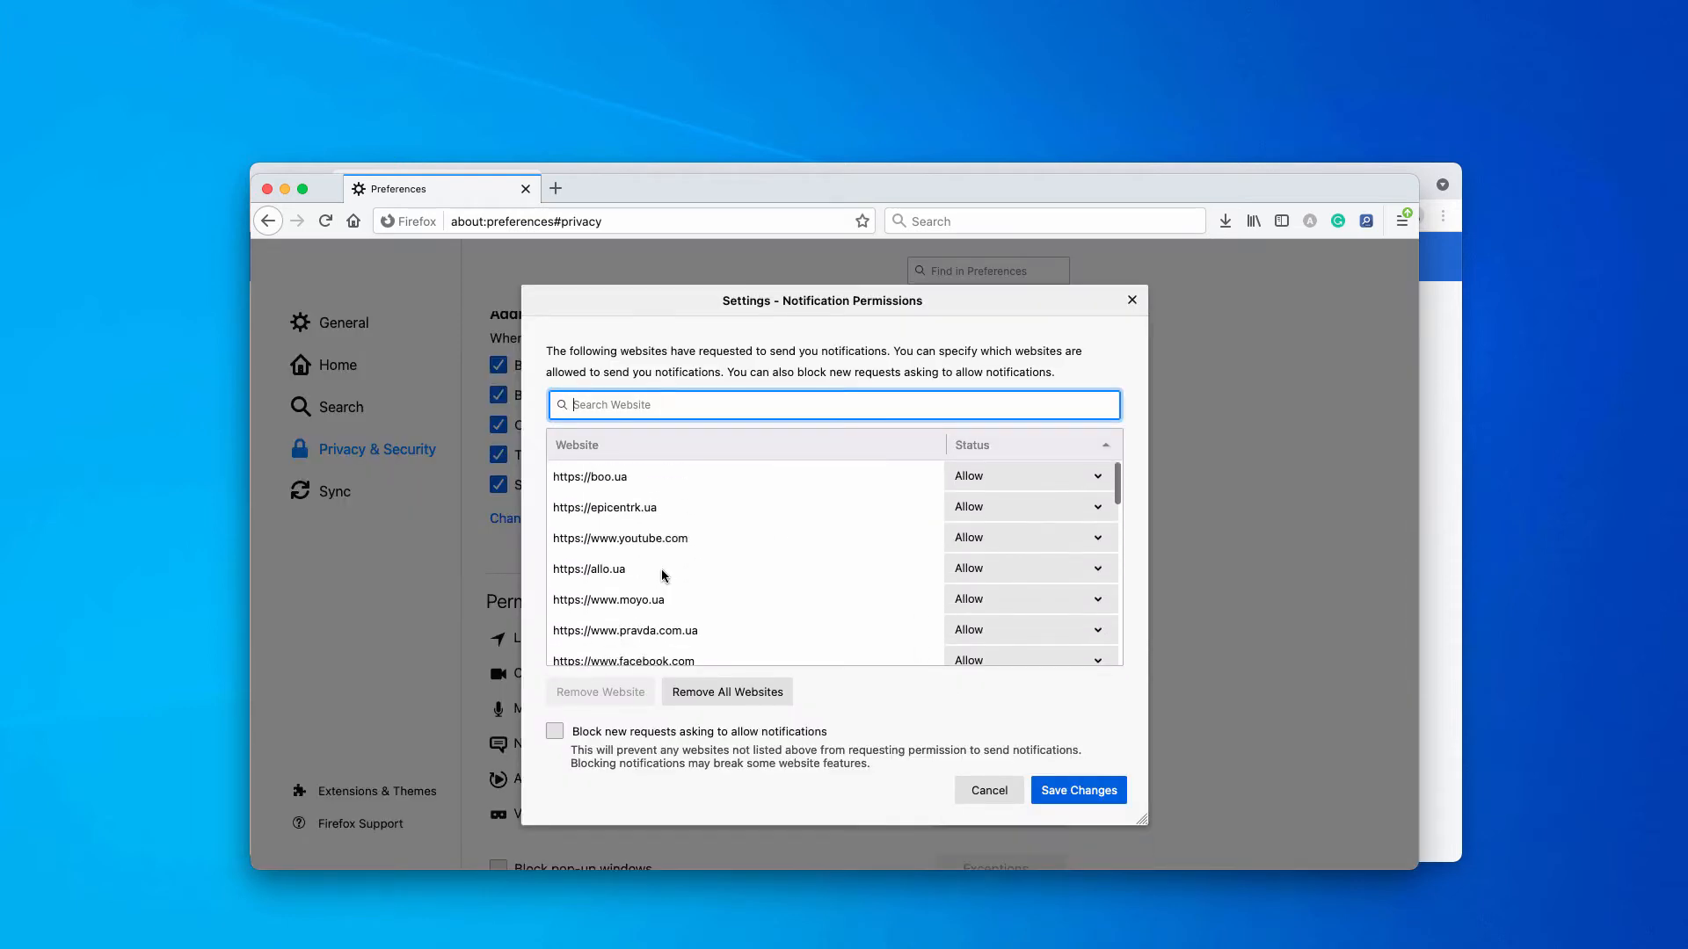
Step: Select the unwanted site in Firefox notification permissions, remove it and save changes
scroll("down", 3)
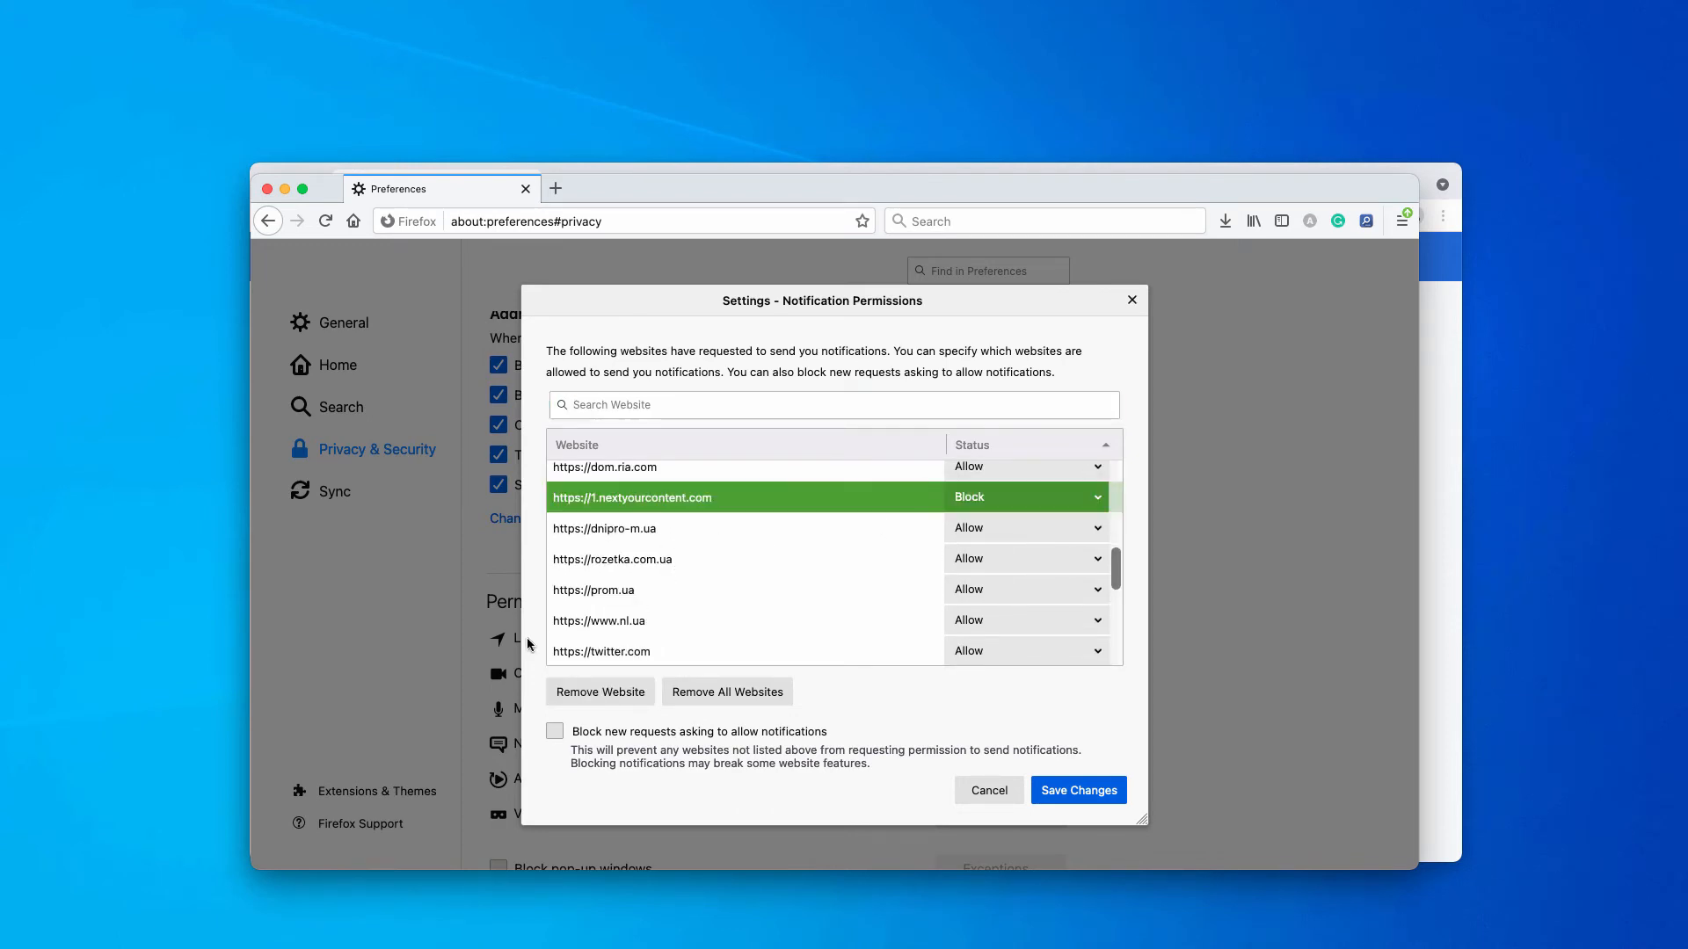
left_click(601, 692)
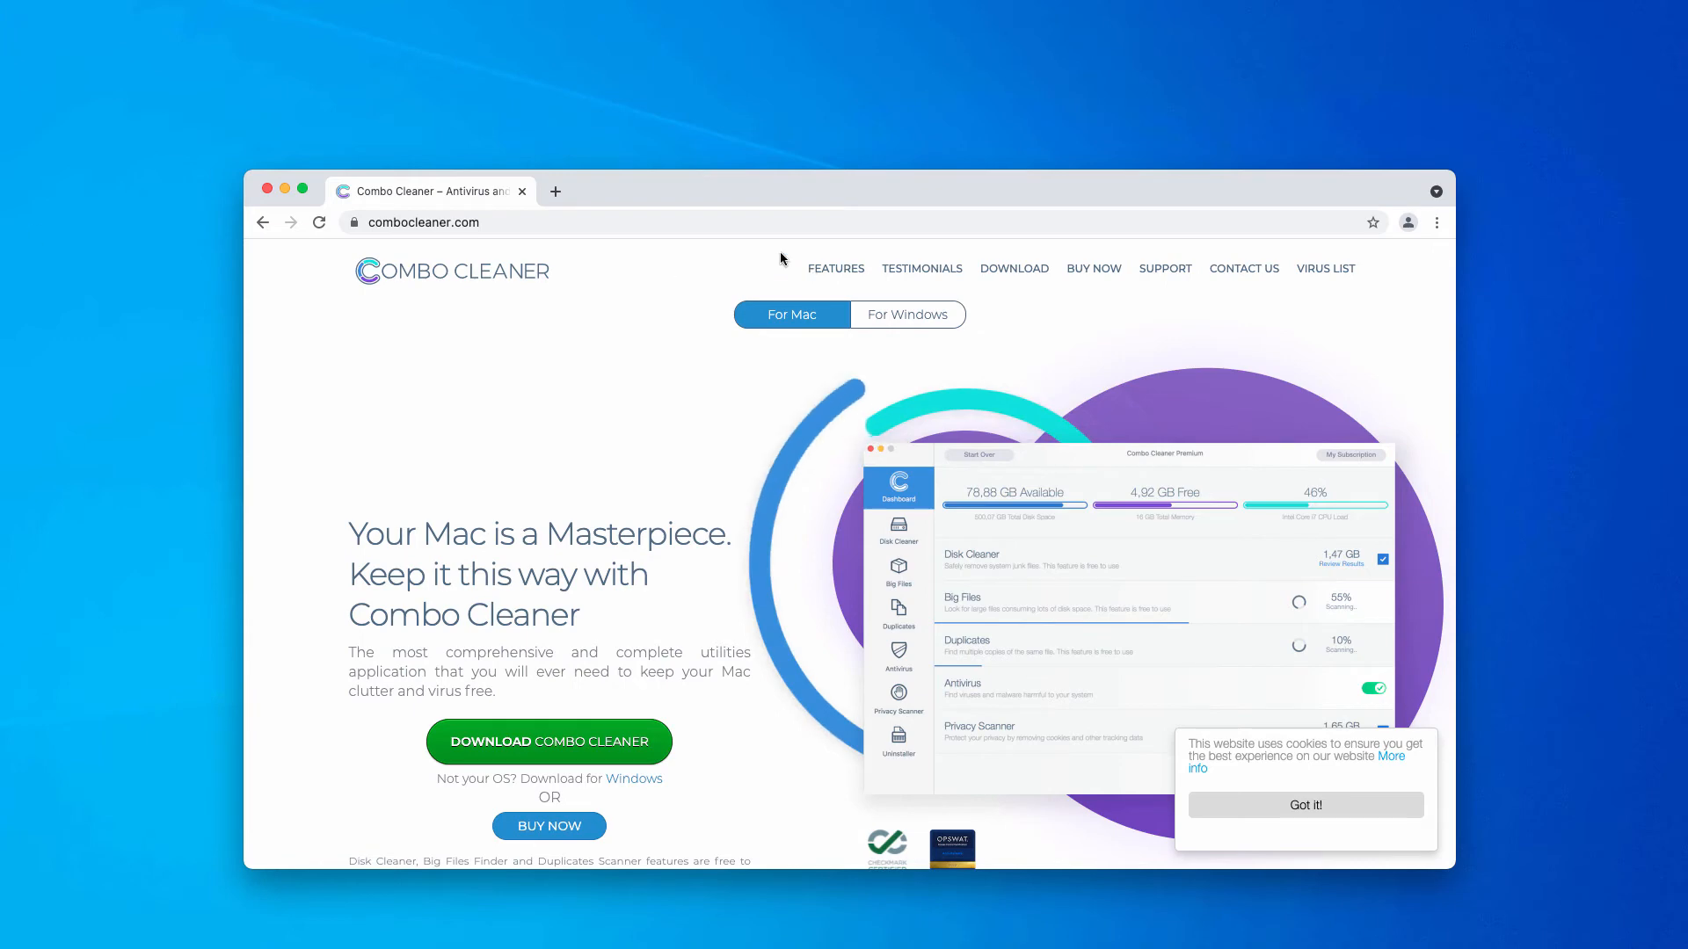
left_click(907, 315)
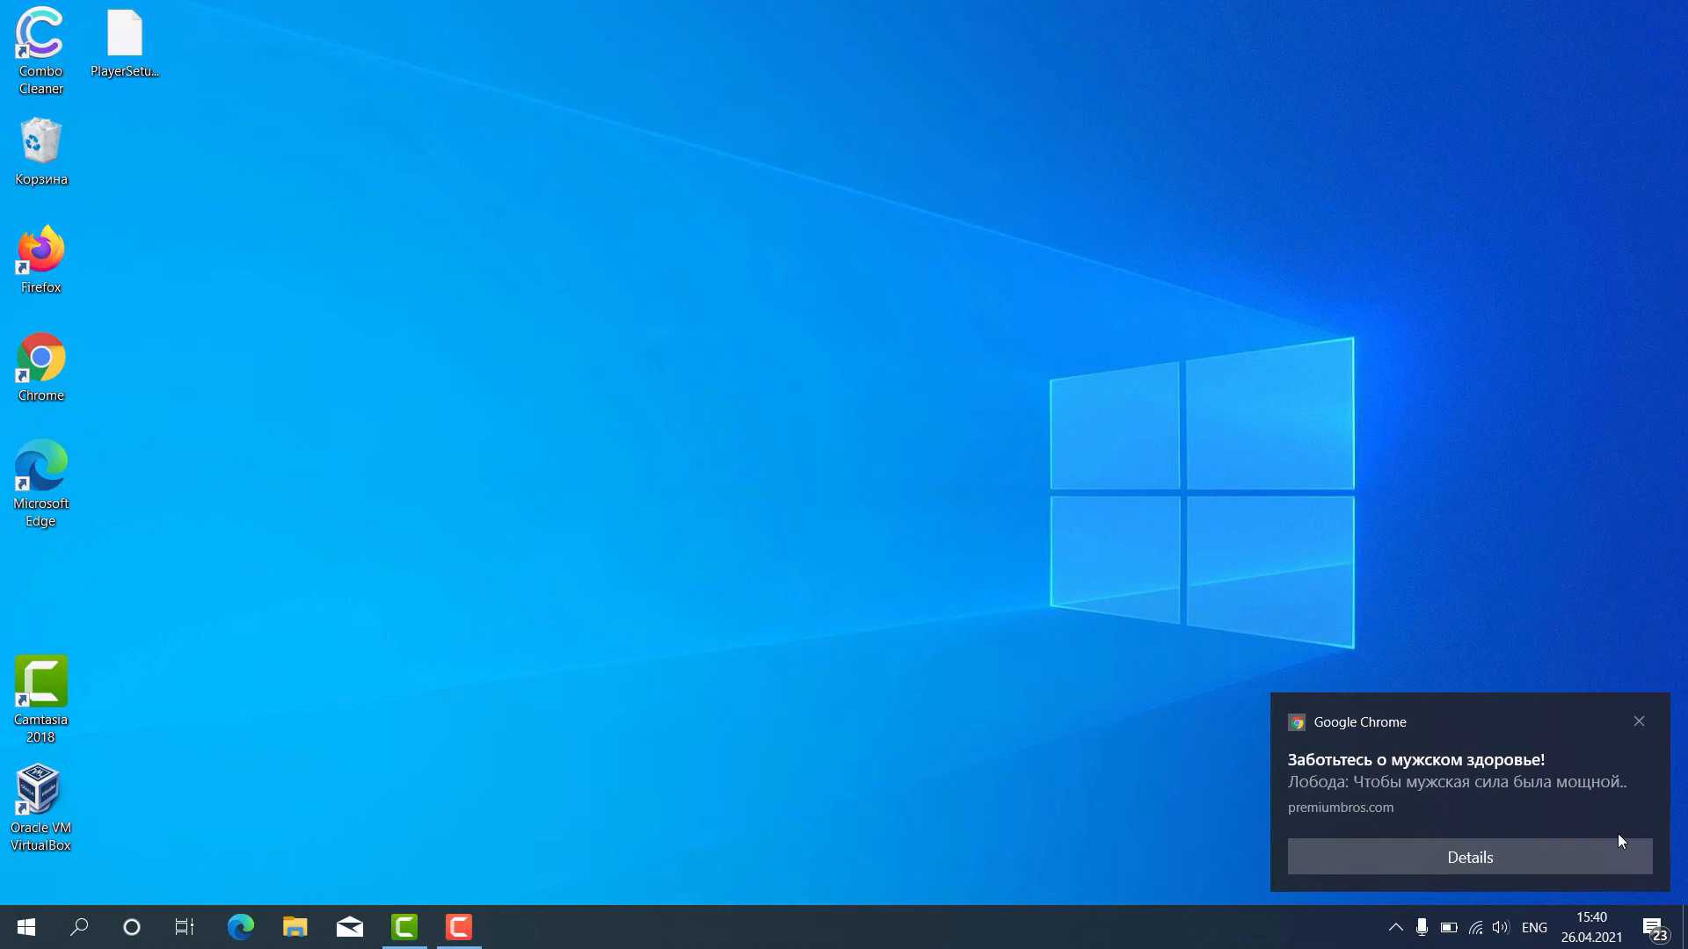
mouse_move(238, 143)
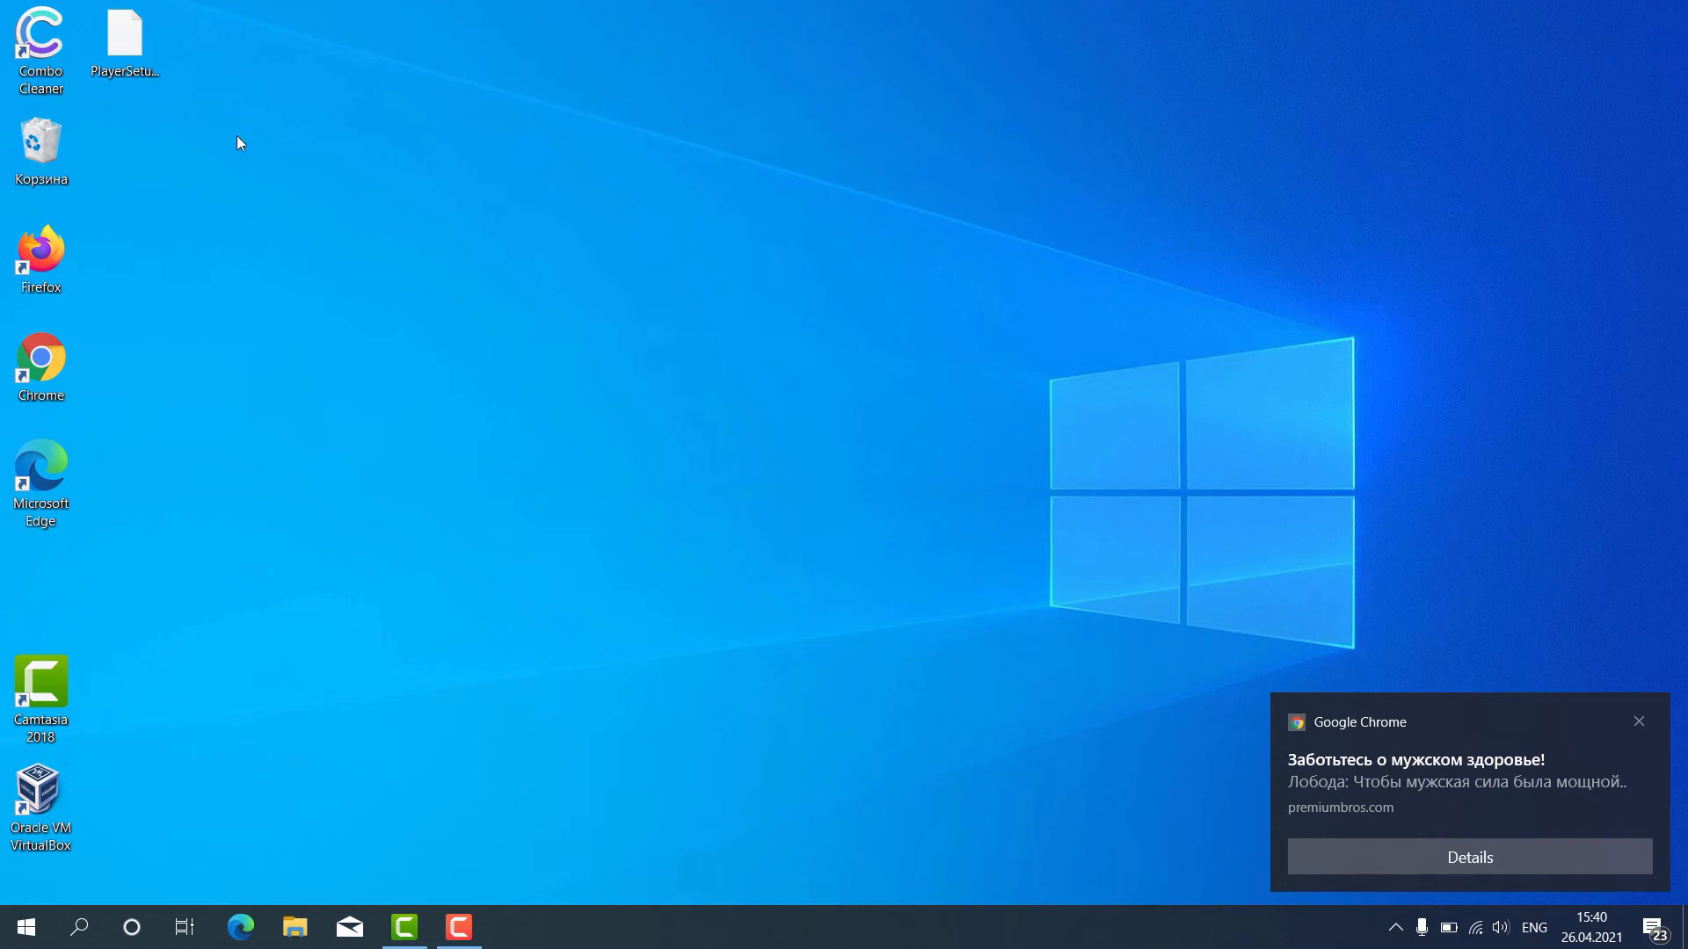
mouse_move(87, 102)
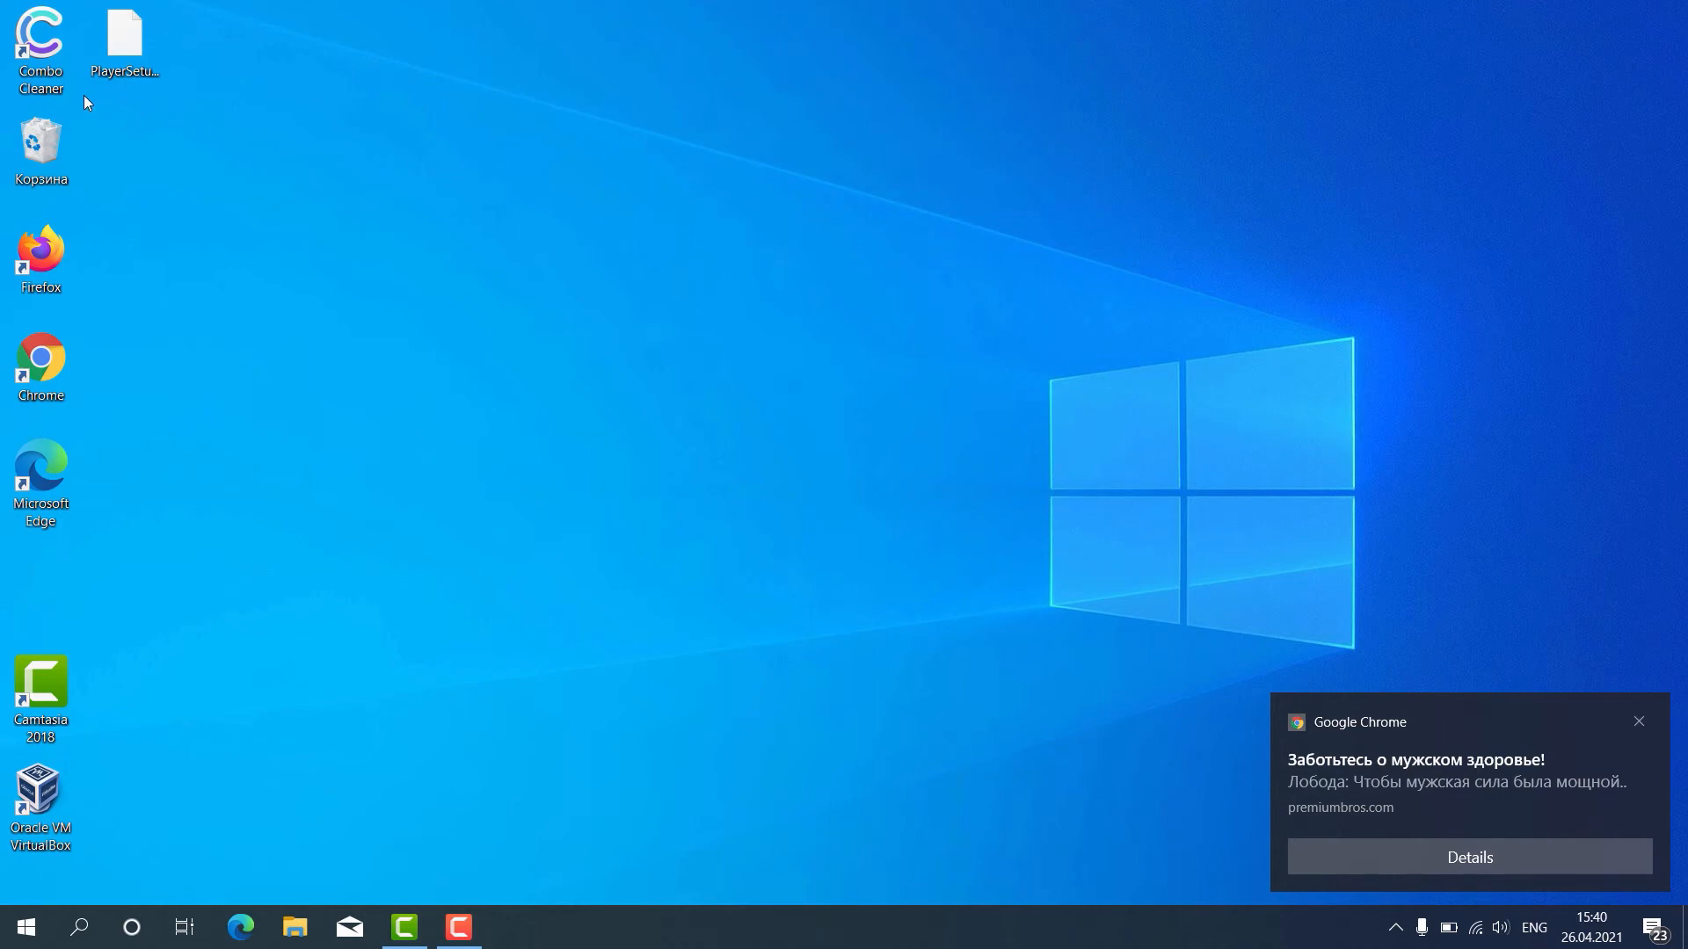
Step: Launch Combo Cleaner from its desktop shortcut to reach the Quick Scan dashboard
left_click(42, 37)
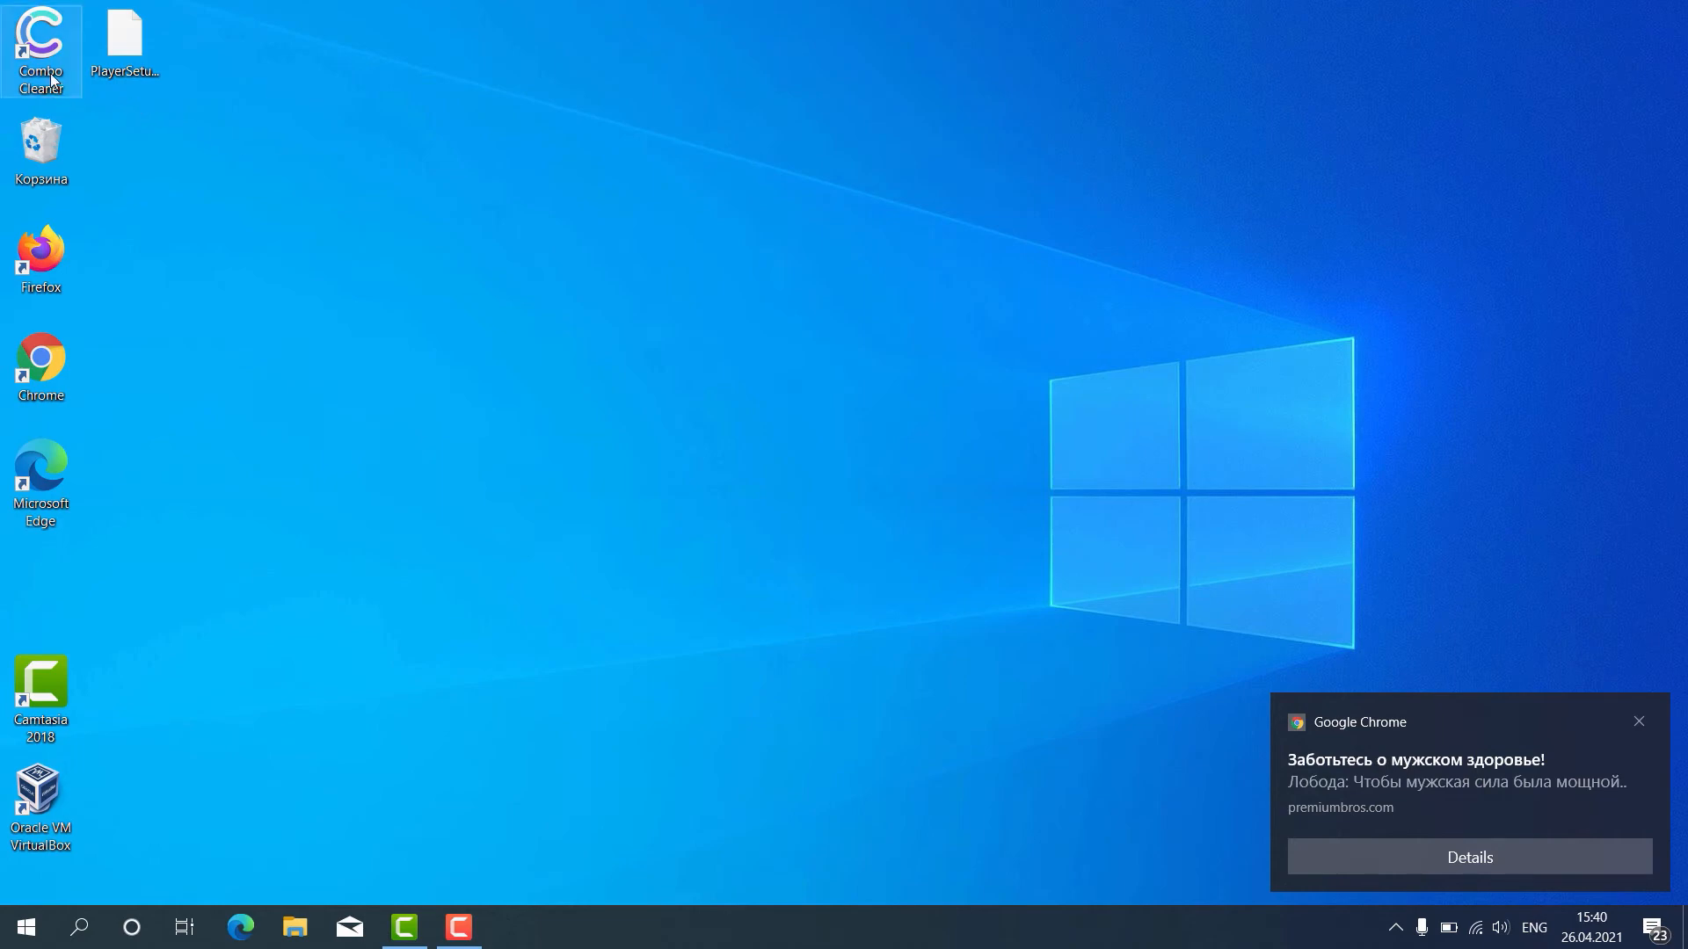
double_click(41, 42)
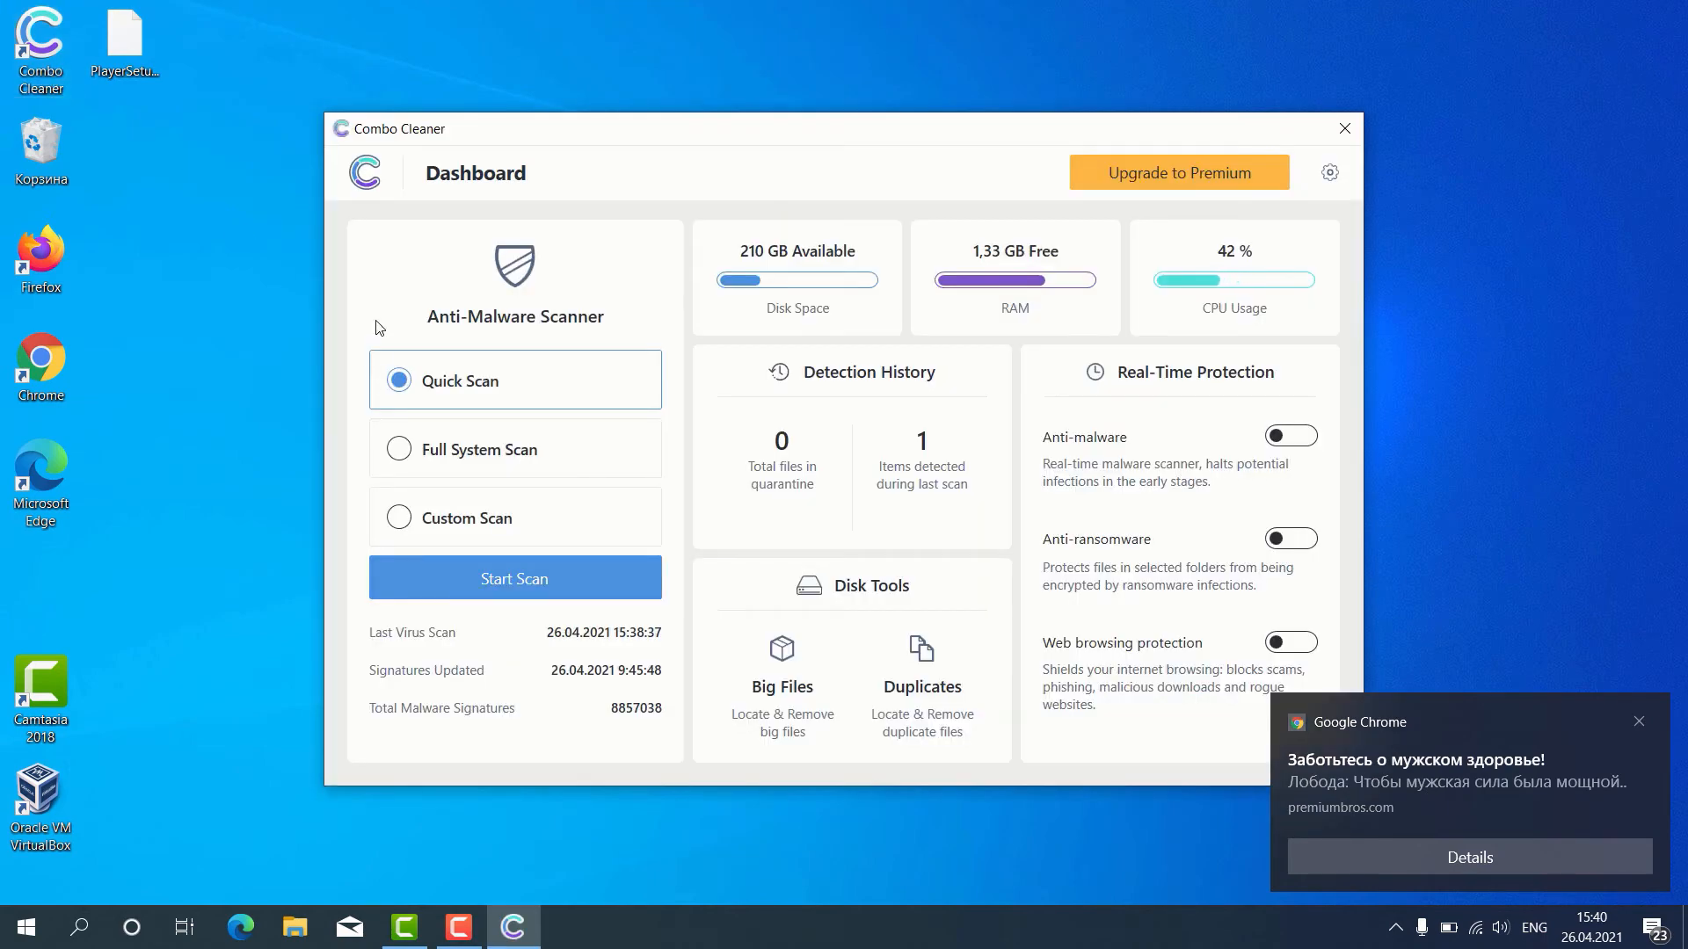
mouse_move(399, 337)
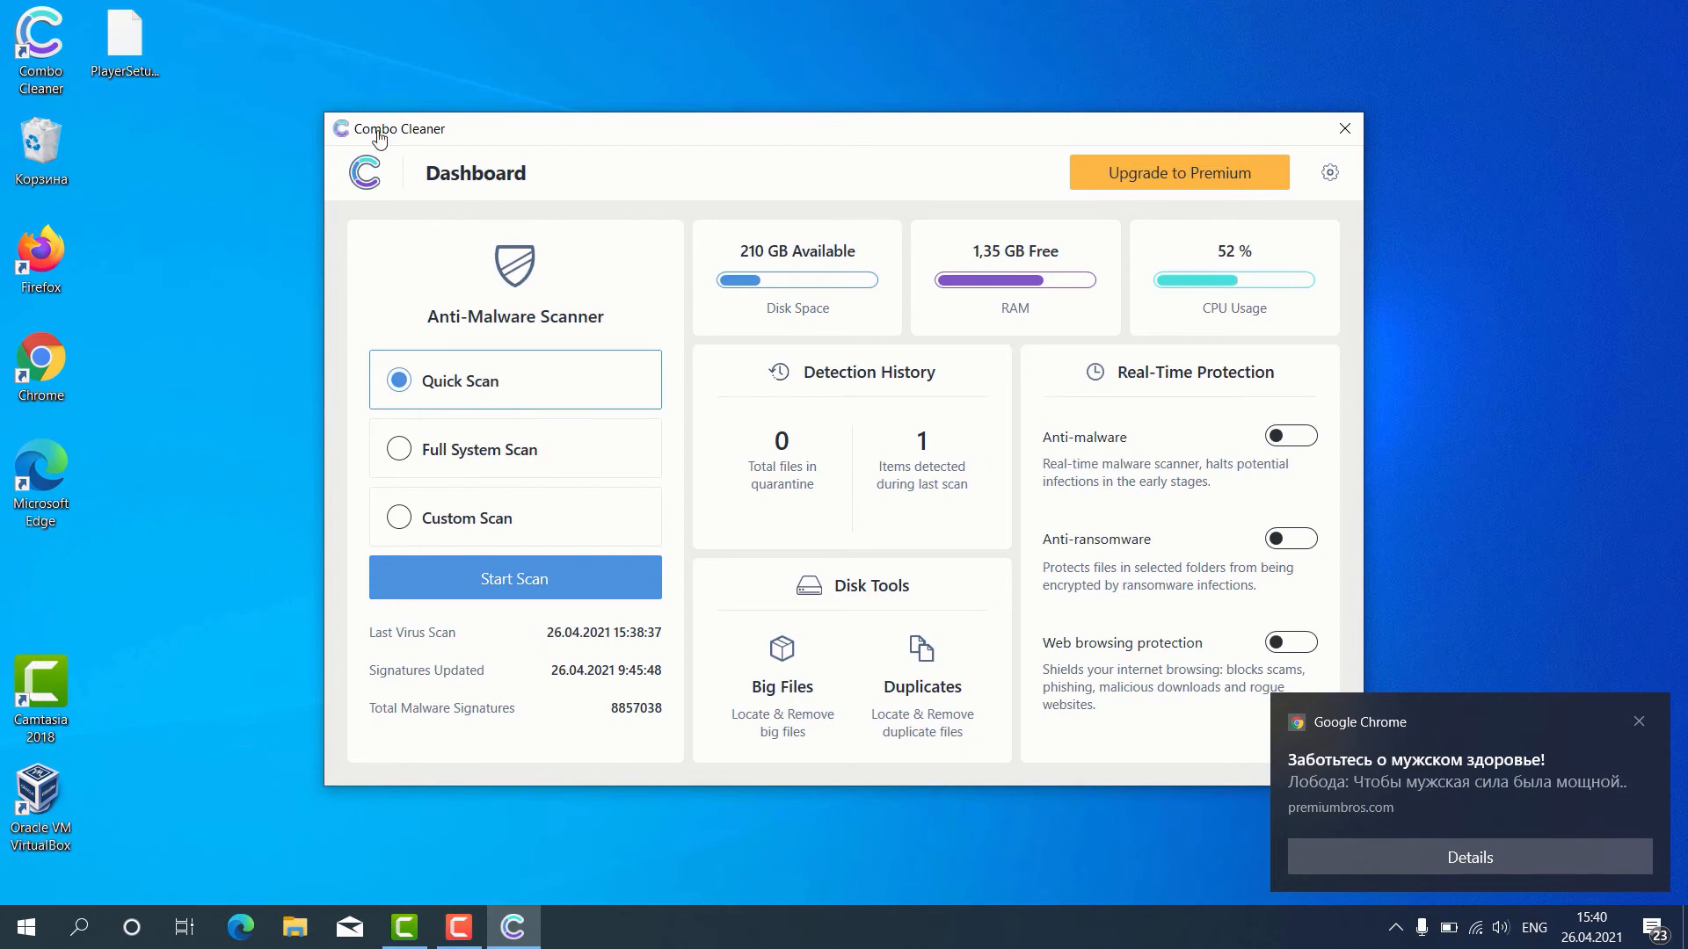
mouse_move(453, 439)
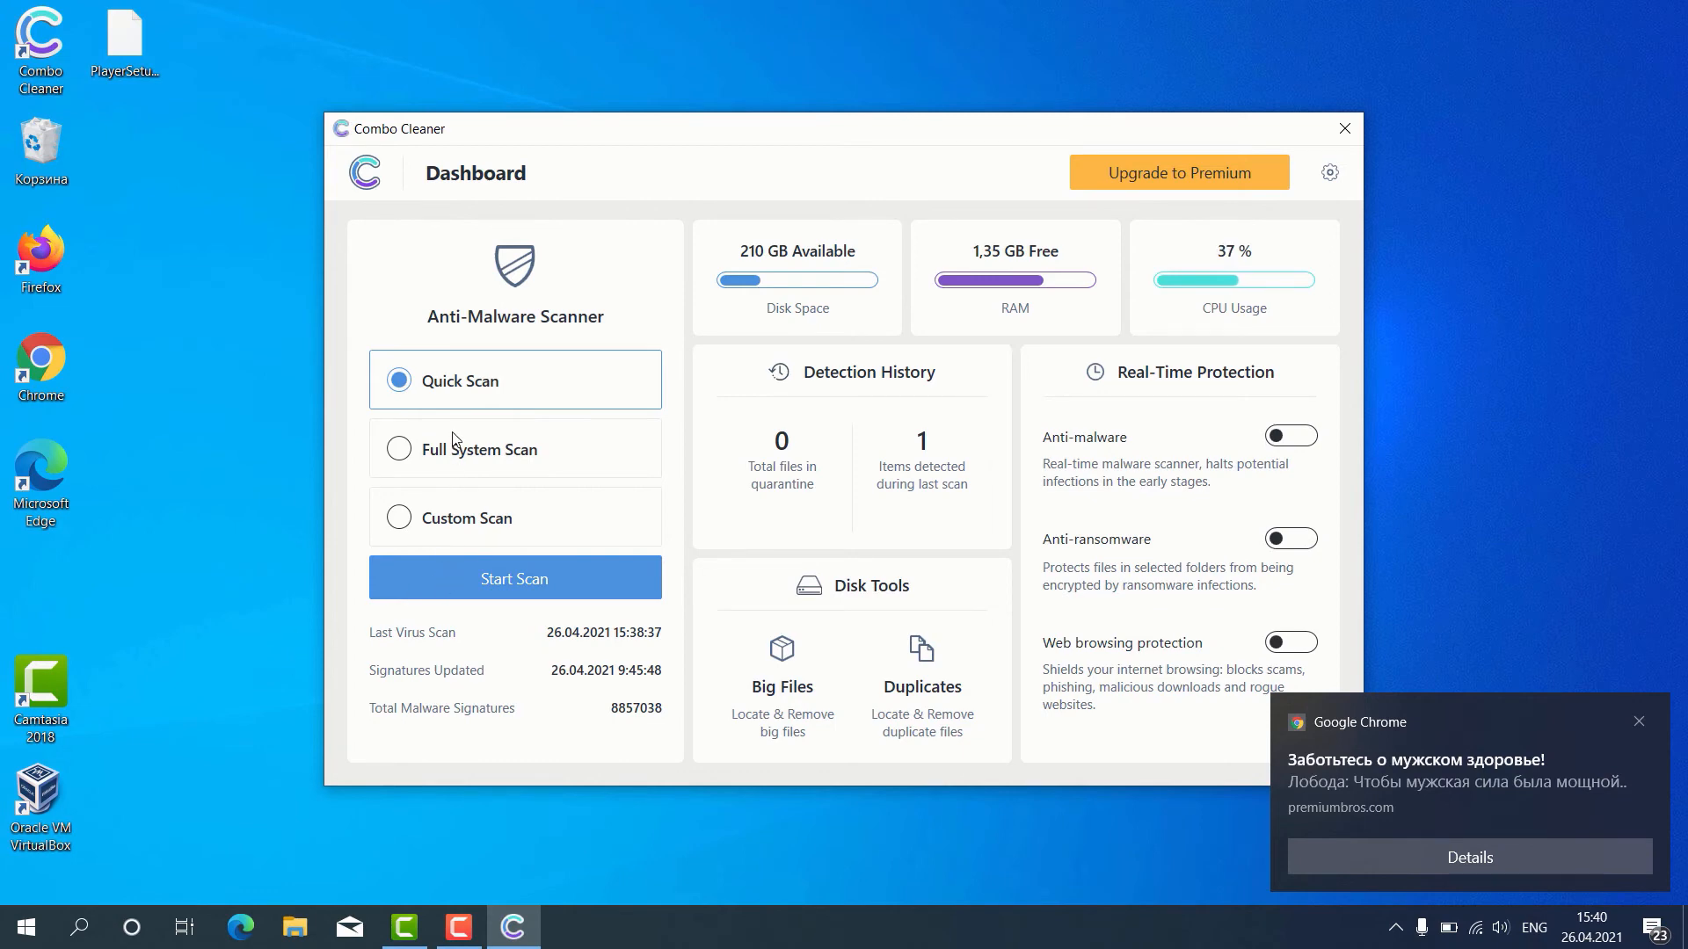
Step: Run a Quick Scan until 1 threat and 1 suspicious item appear, then cancel it
left_click(514, 578)
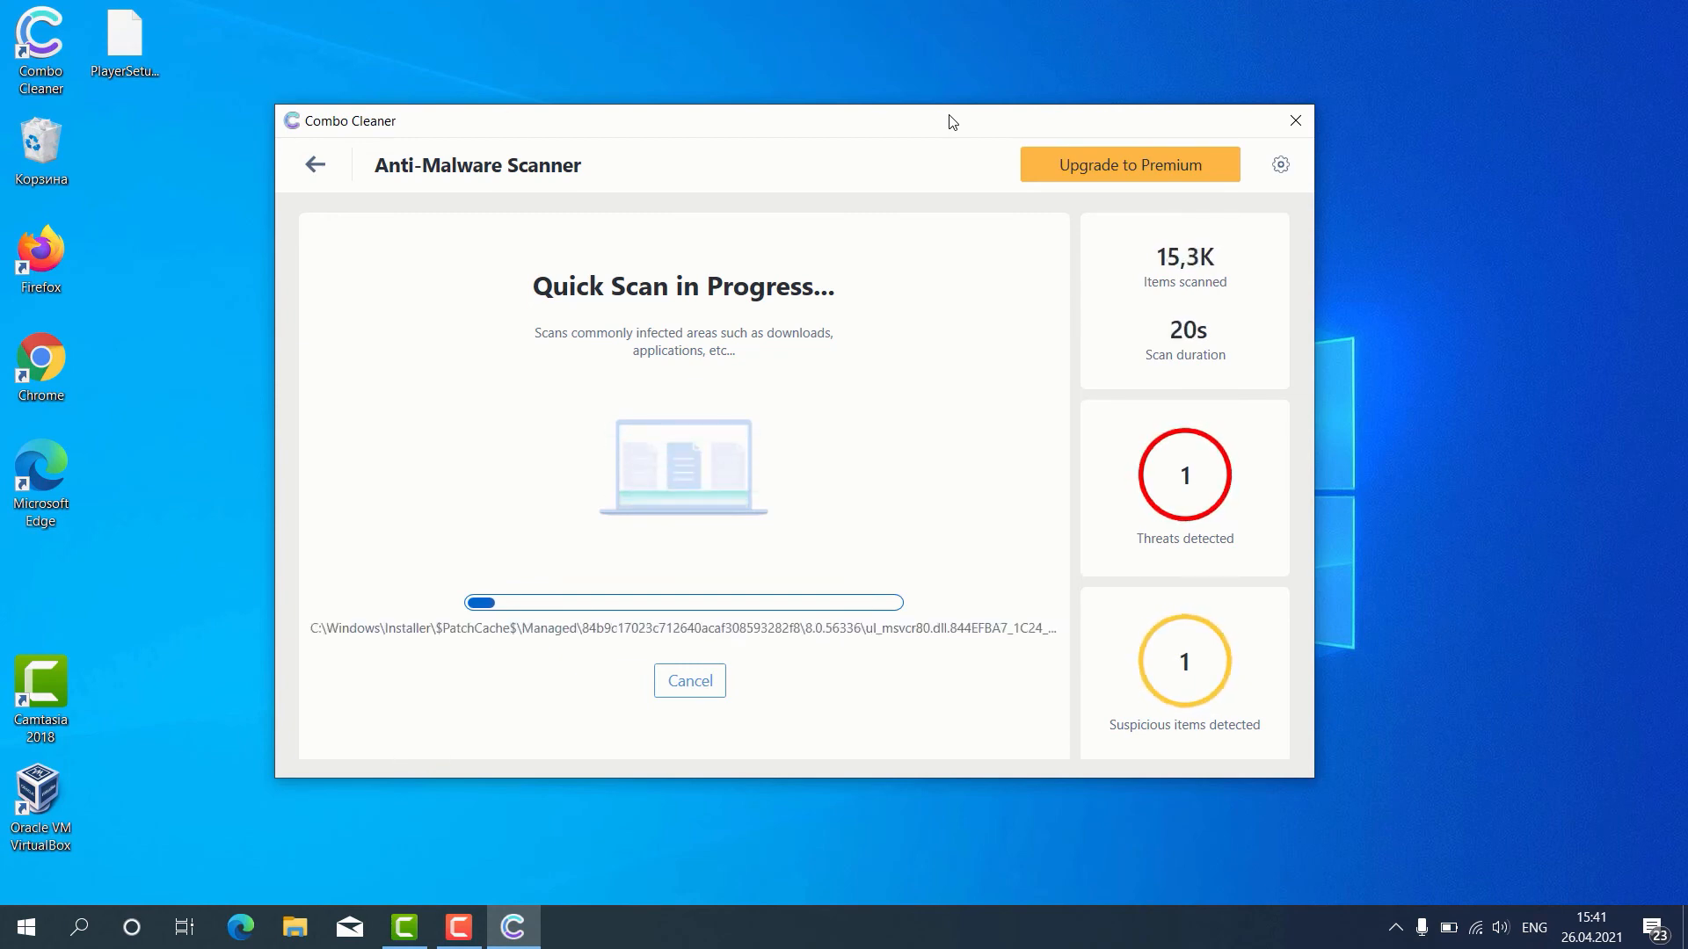
mouse_move(909, 492)
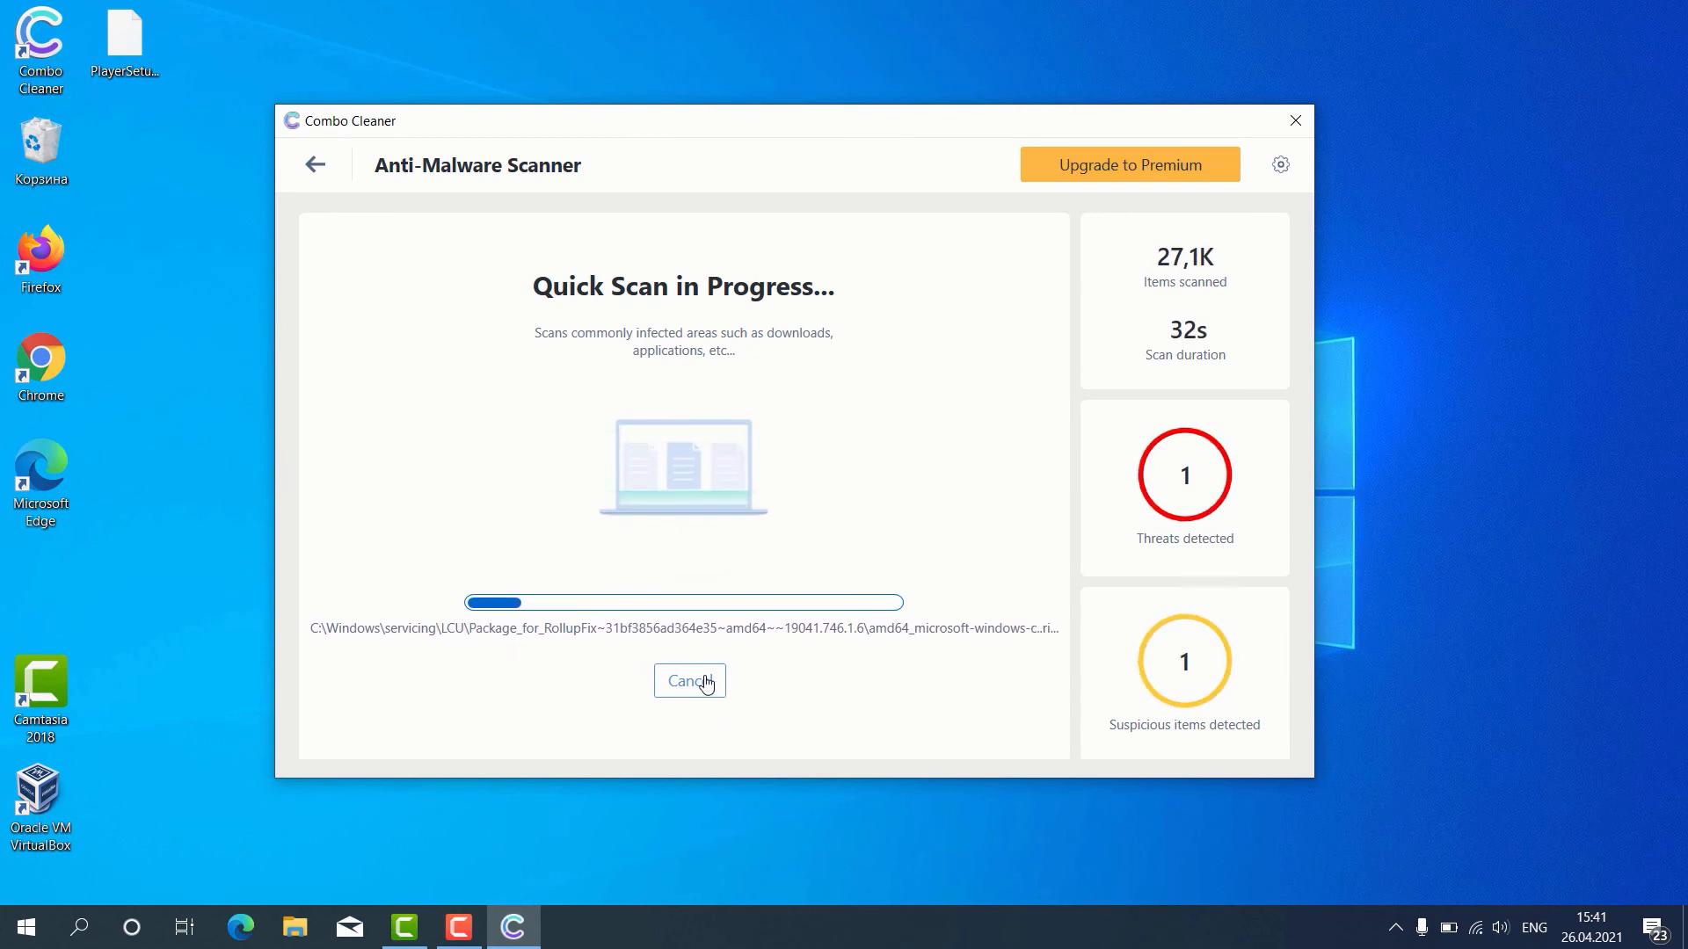
left_click(690, 681)
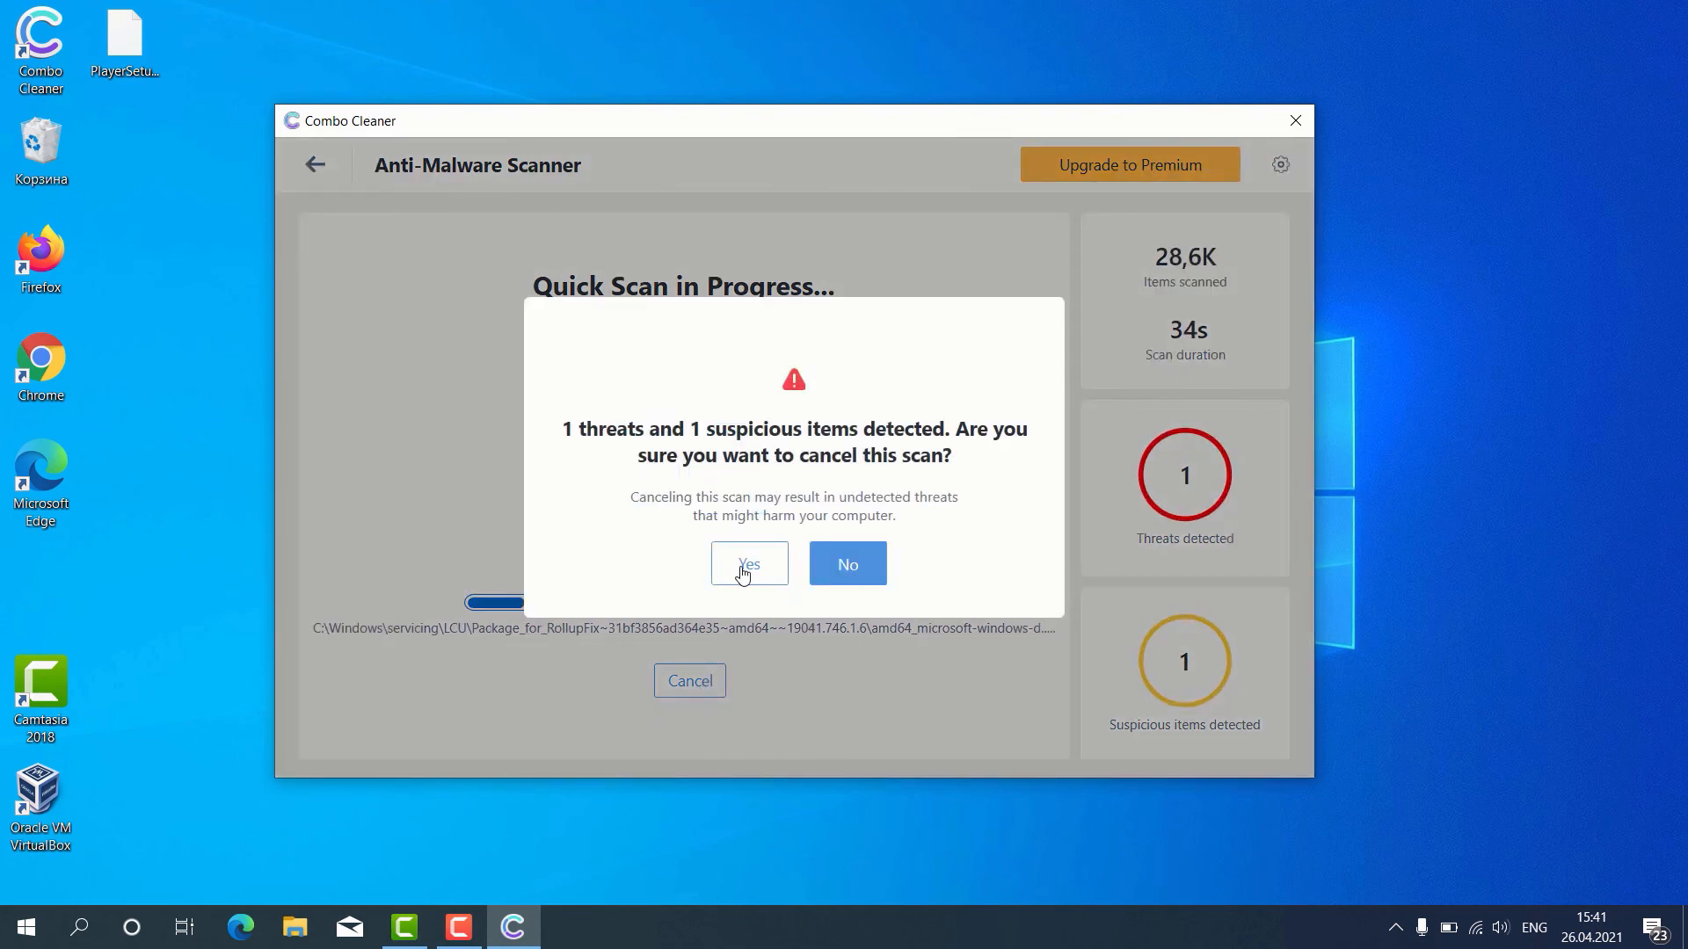
Step: Confirm cancelling to view results: click-now.services Ads spam and a Camtasia-patch.exe Trojan
left_click(750, 563)
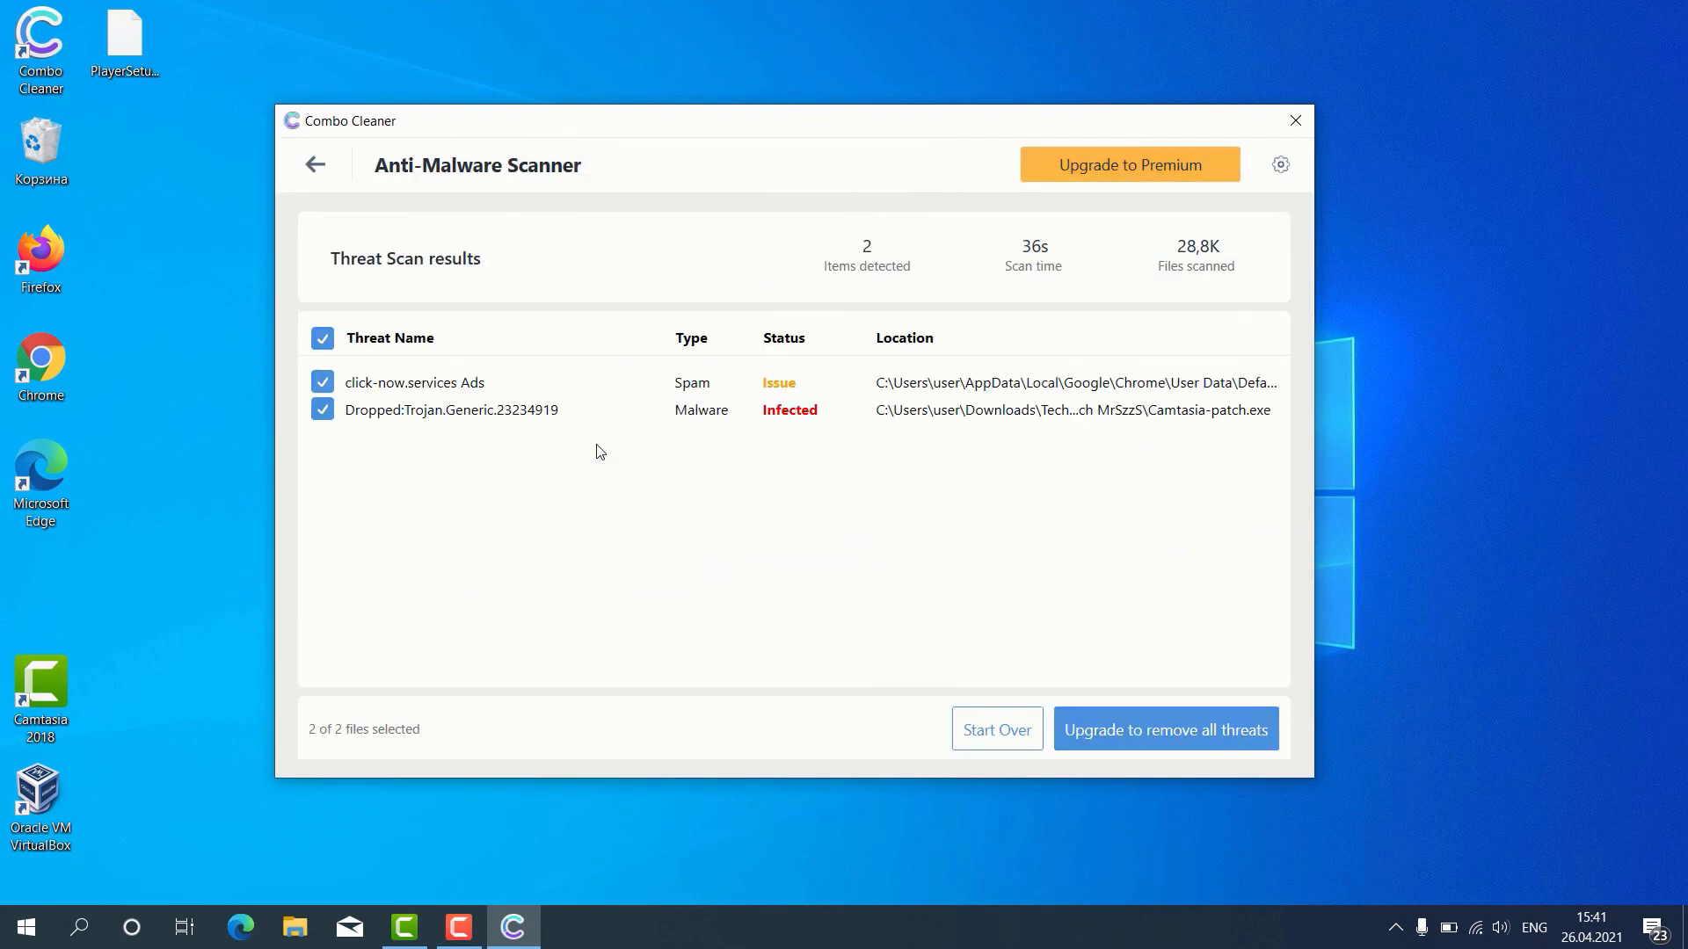
mouse_move(460, 374)
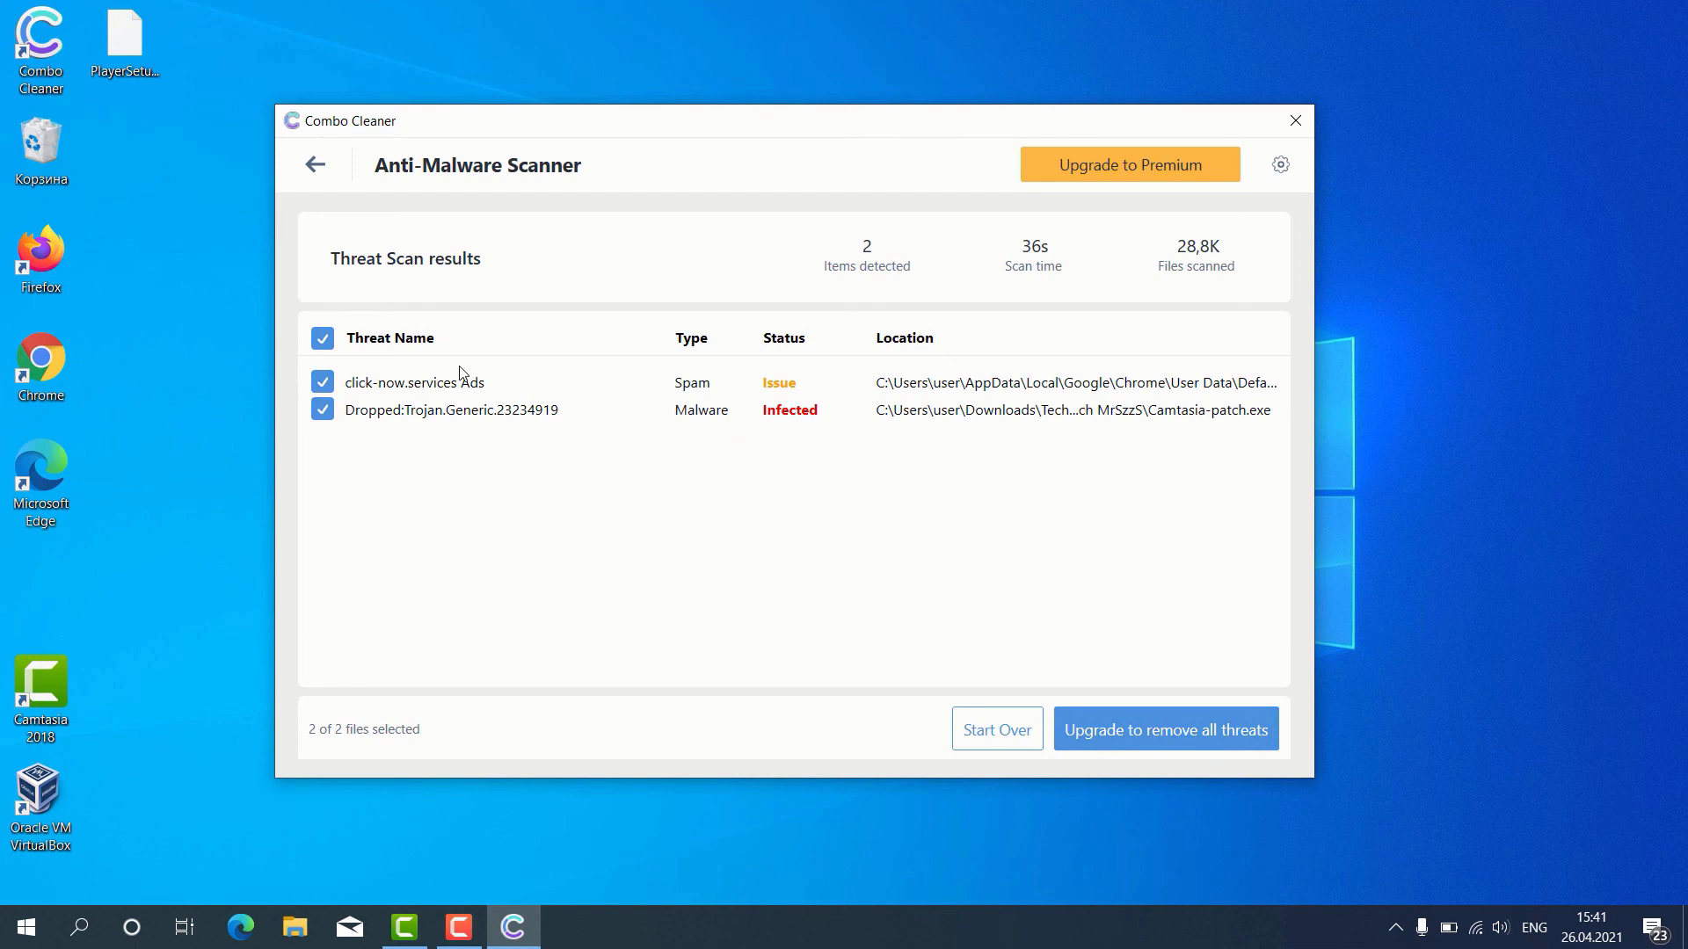
mouse_move(544, 353)
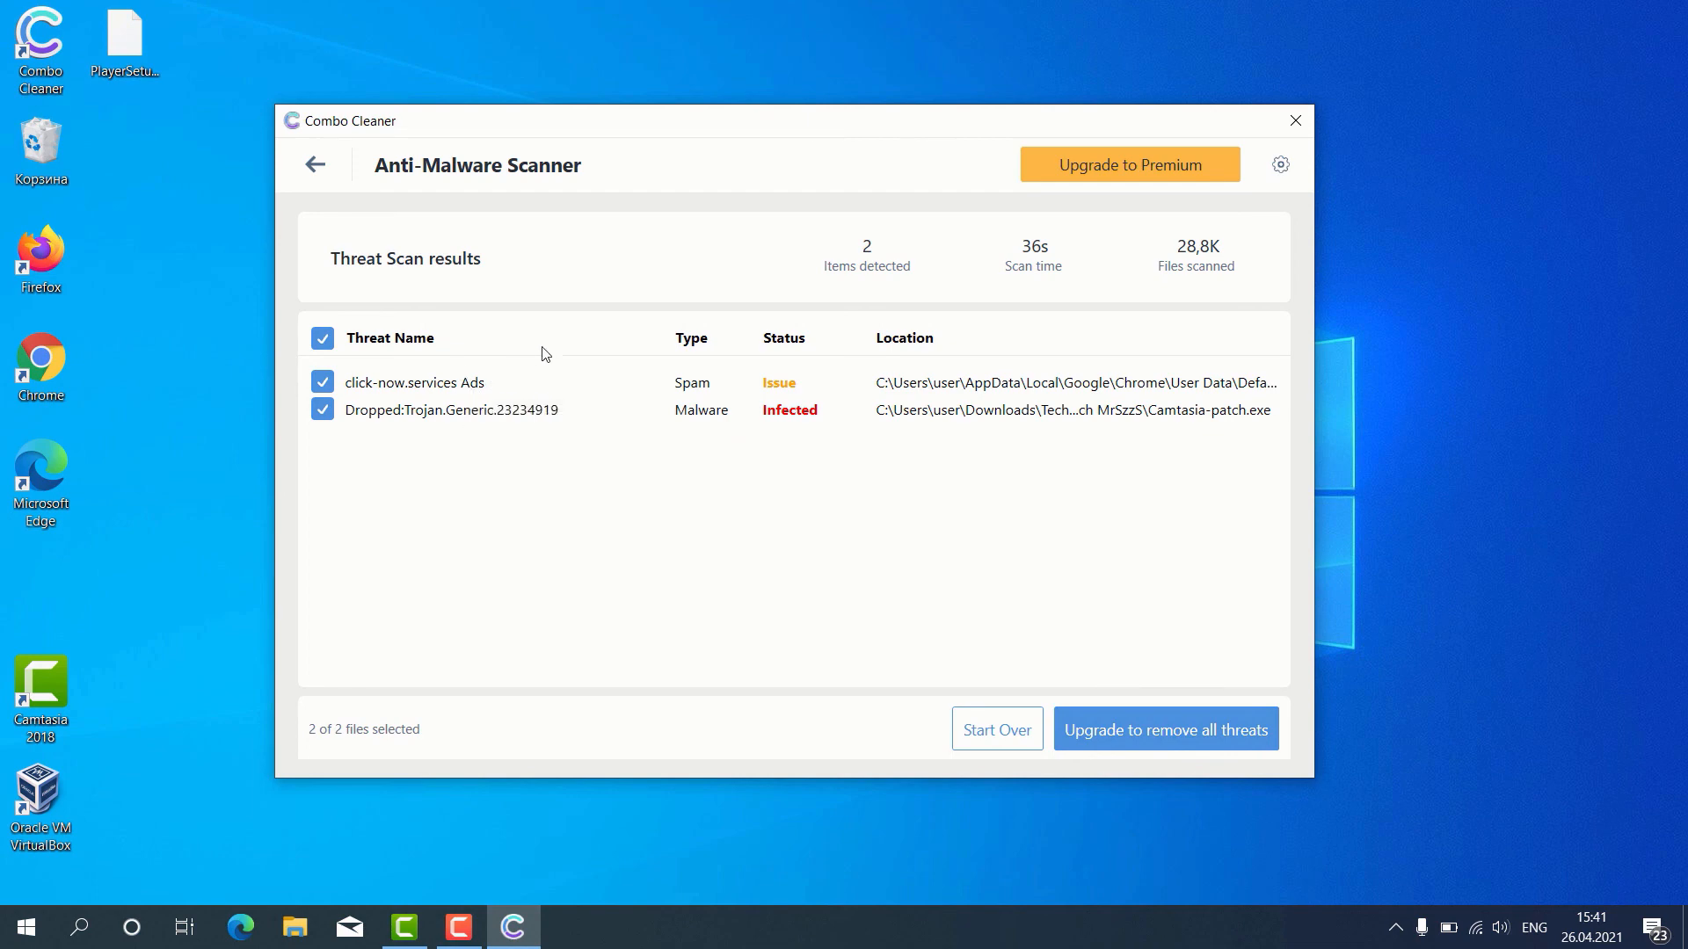
mouse_move(590, 373)
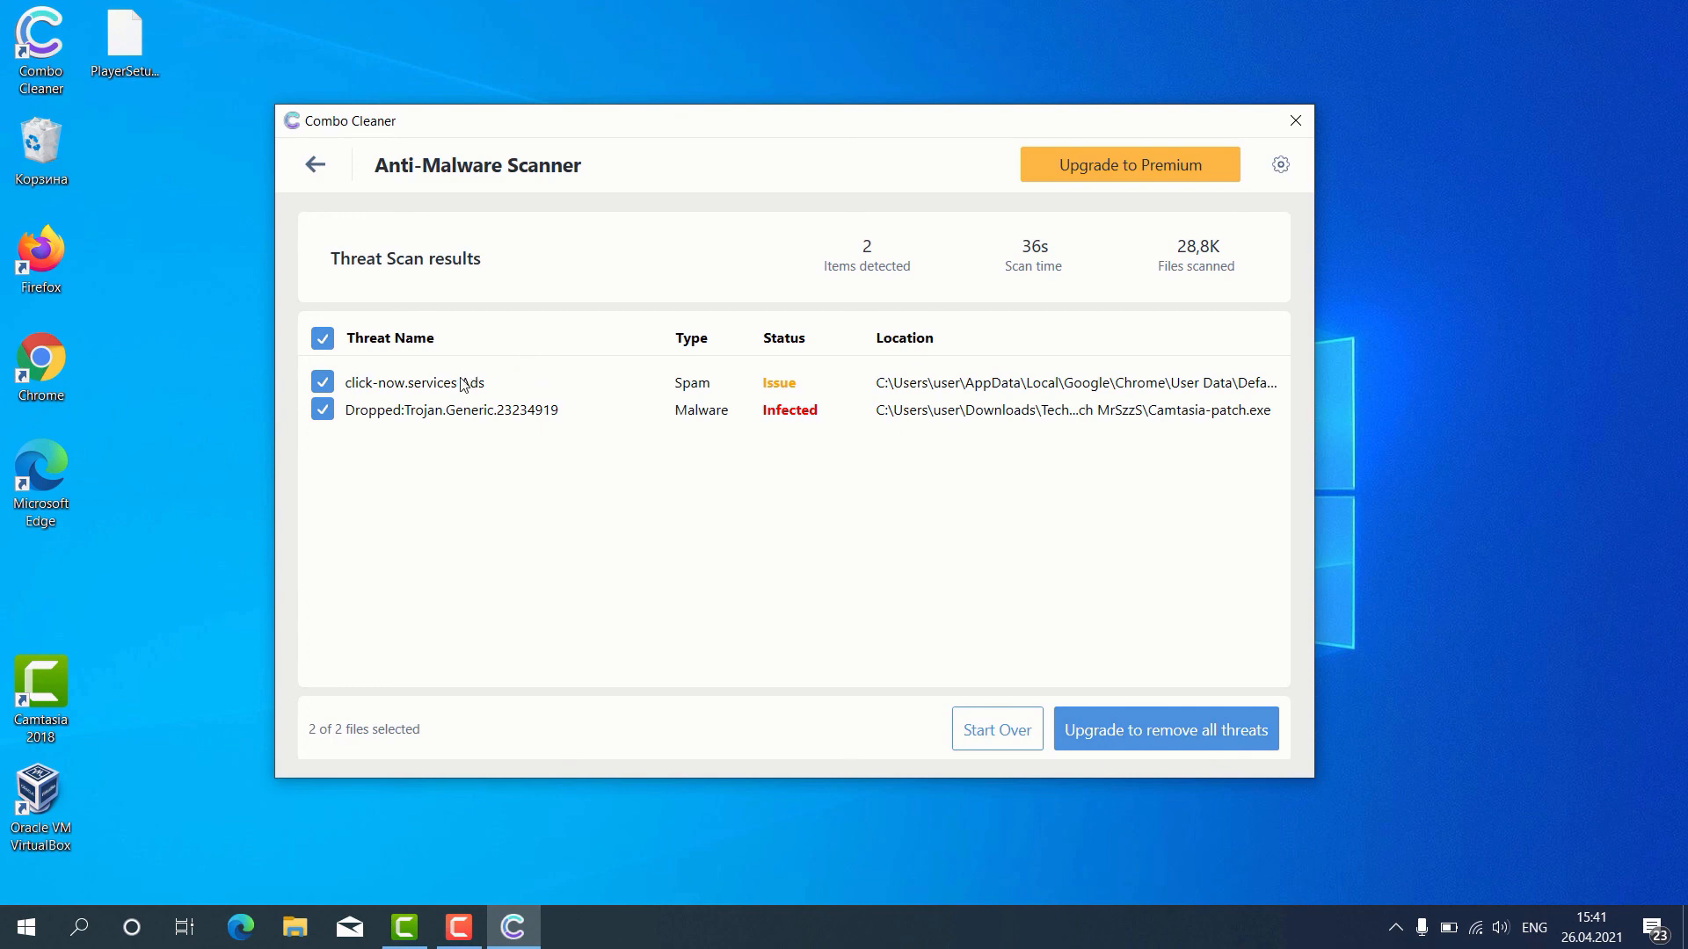
mouse_move(419, 386)
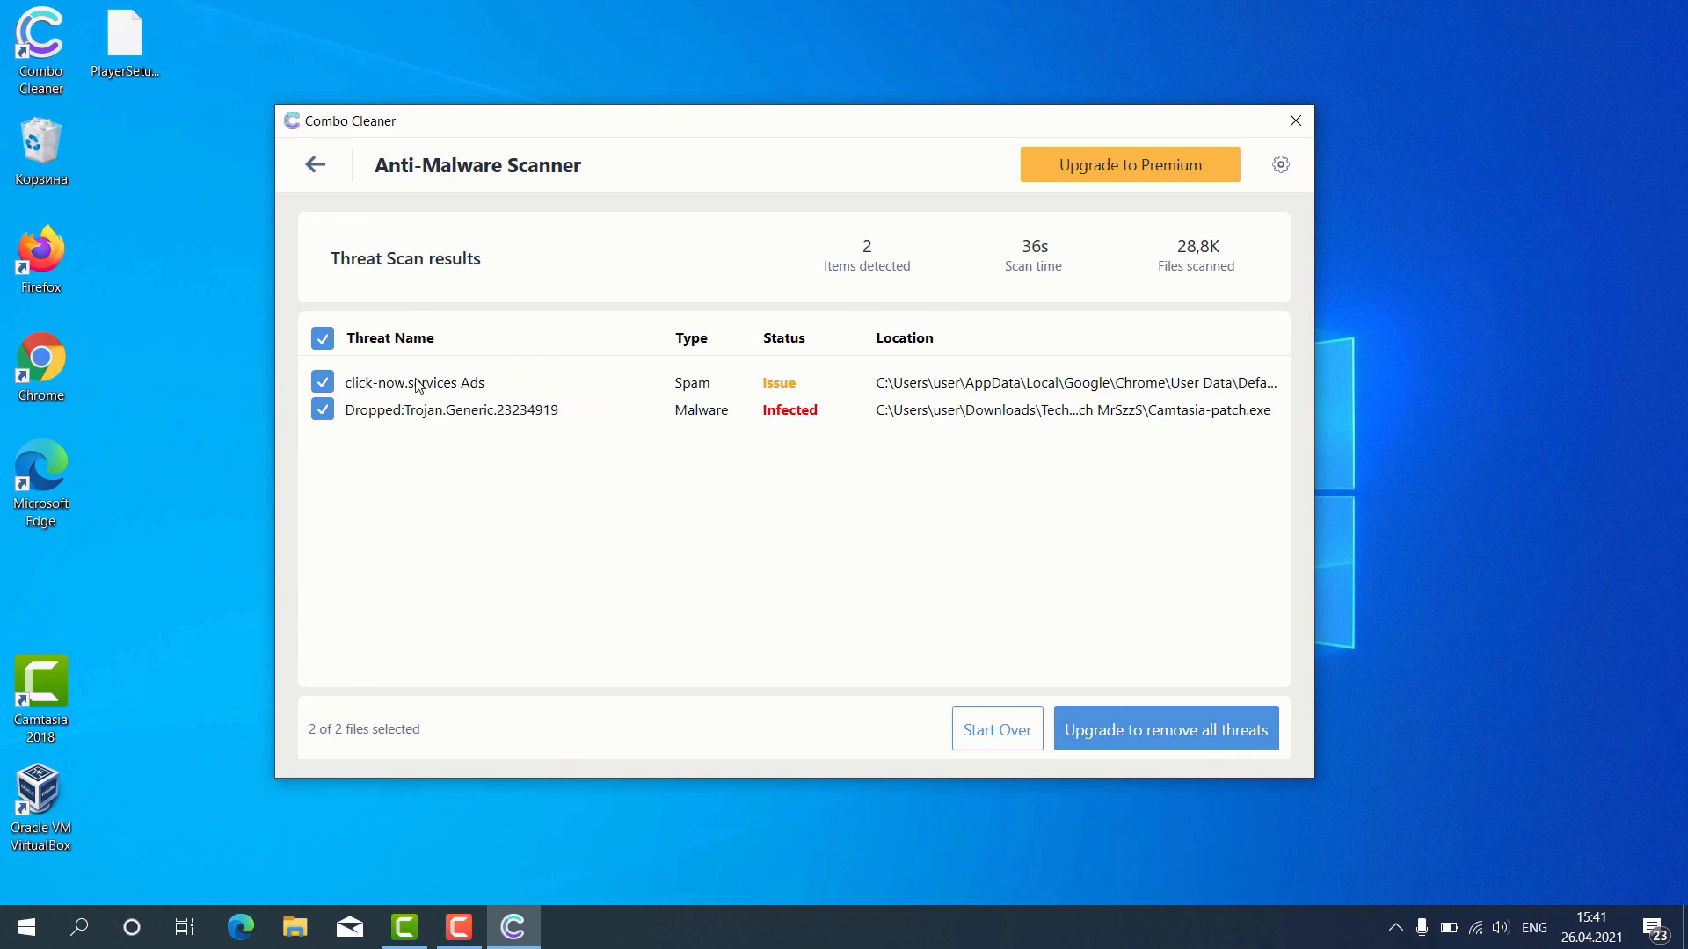
mouse_move(833, 395)
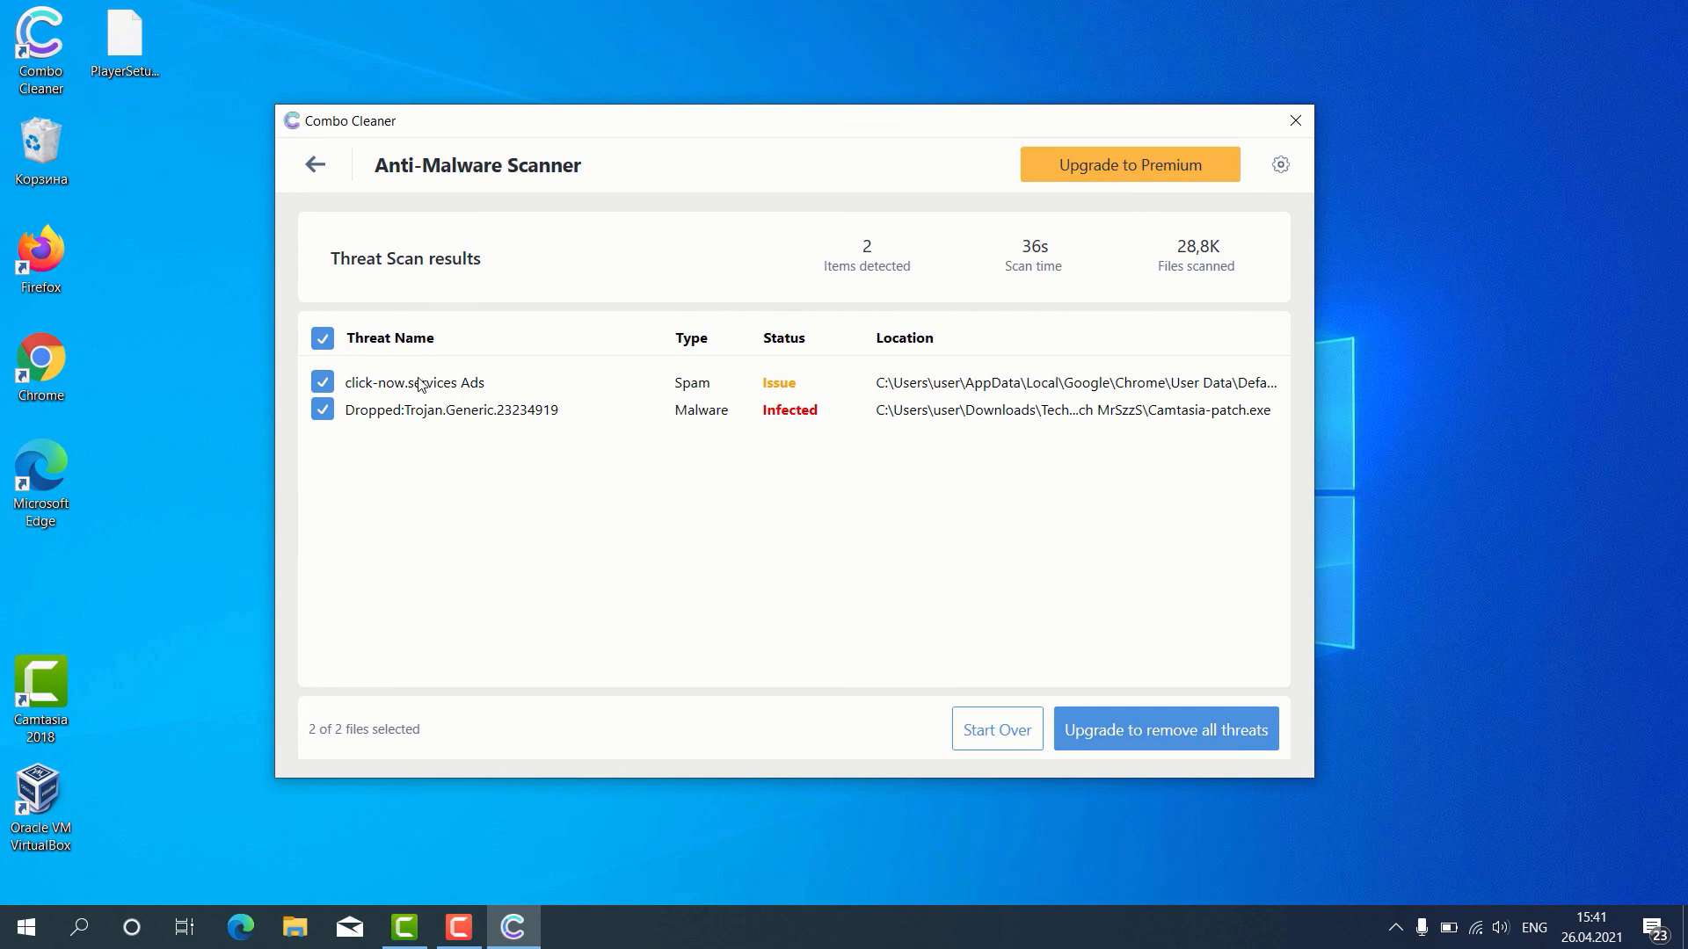
mouse_move(421, 380)
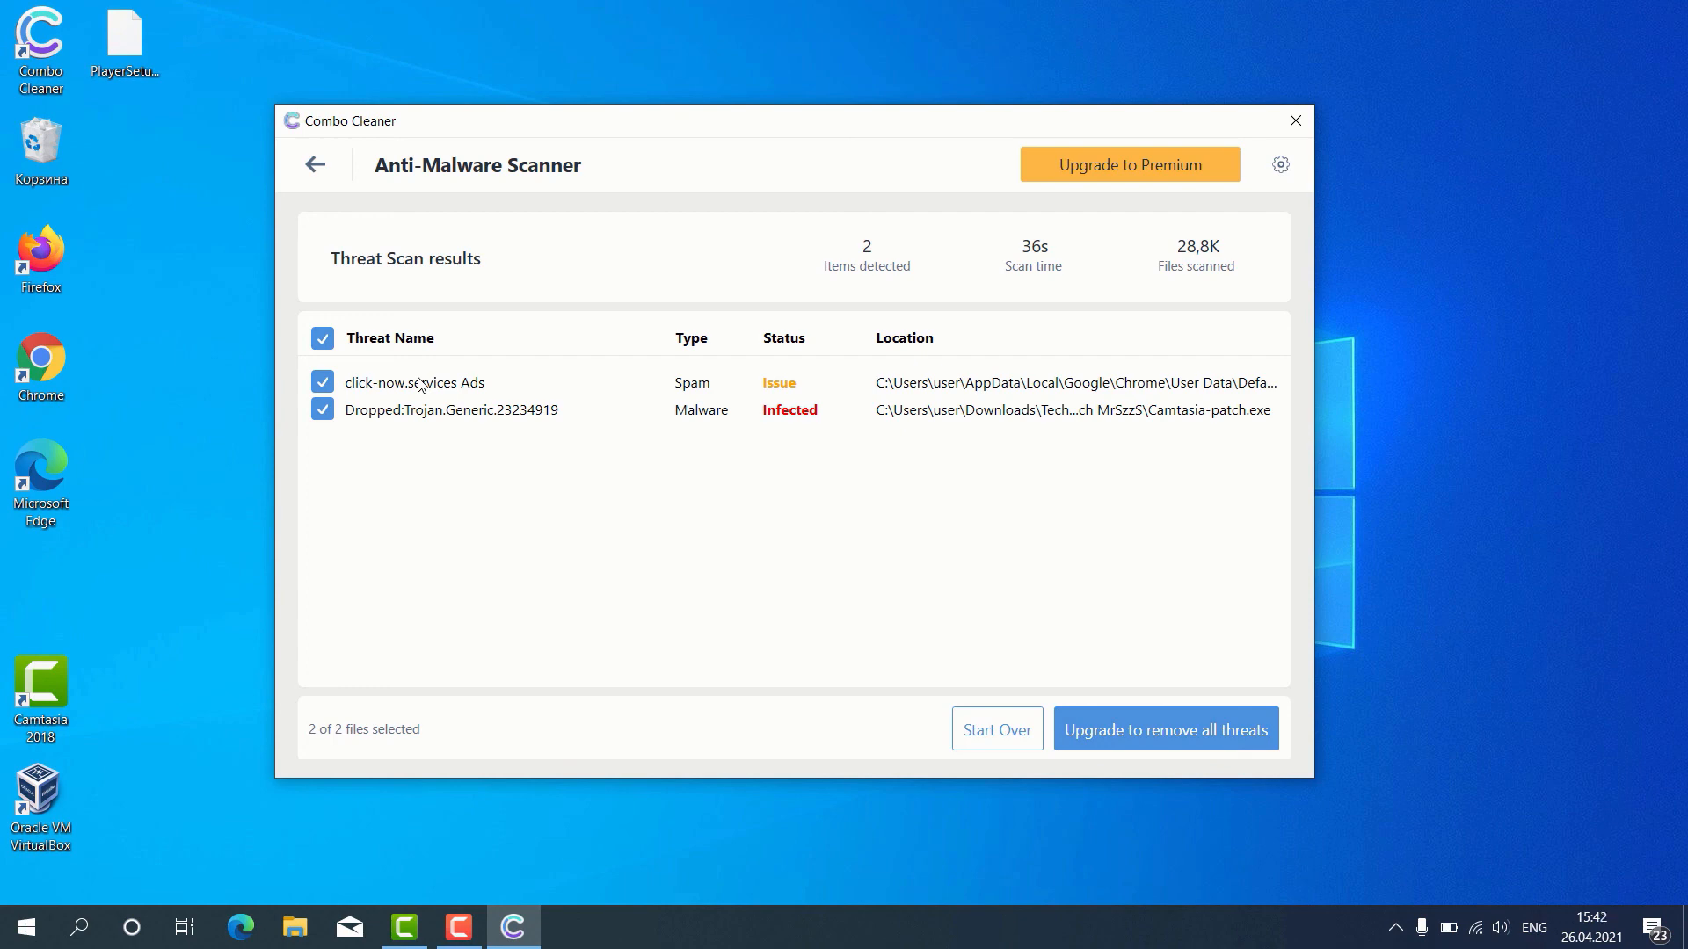
mouse_move(788, 370)
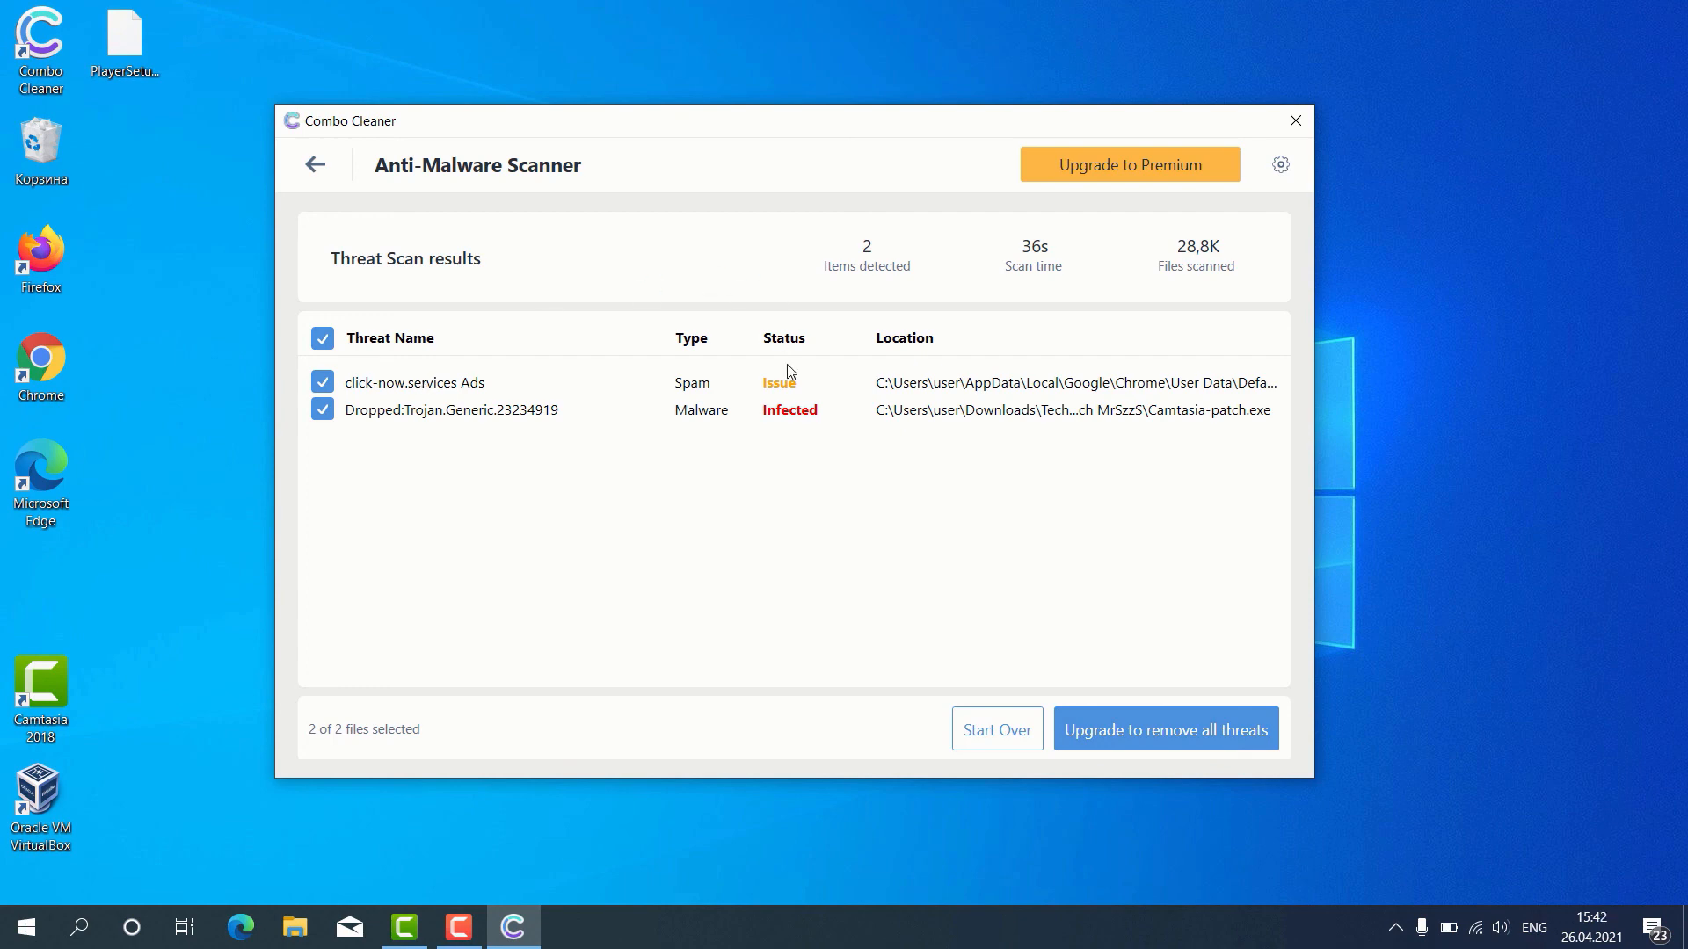